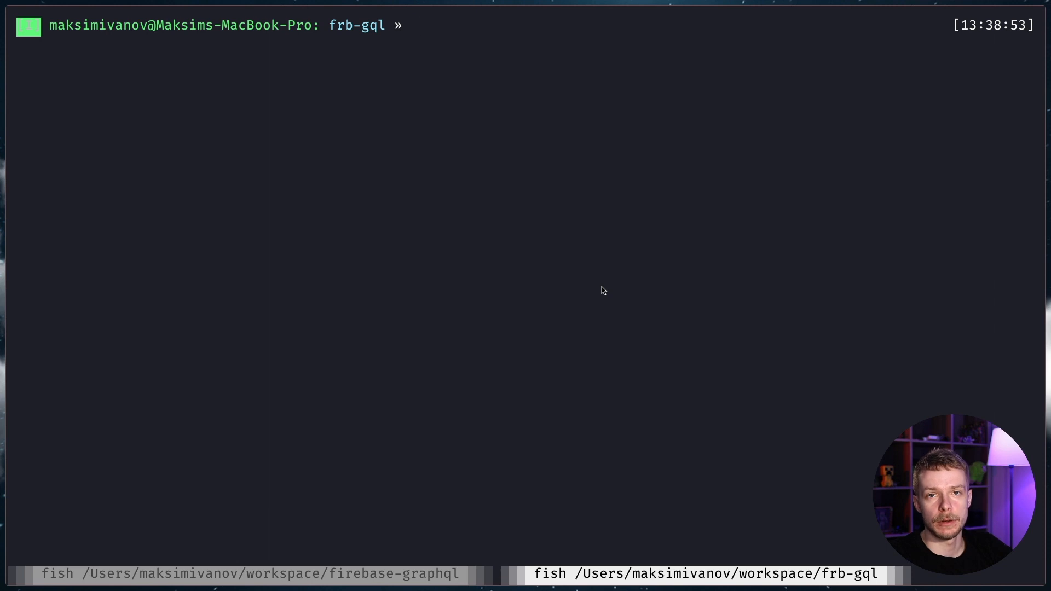
Run firebase init for Functions, creating a new project with id frb-gql.
text(firebase serve)
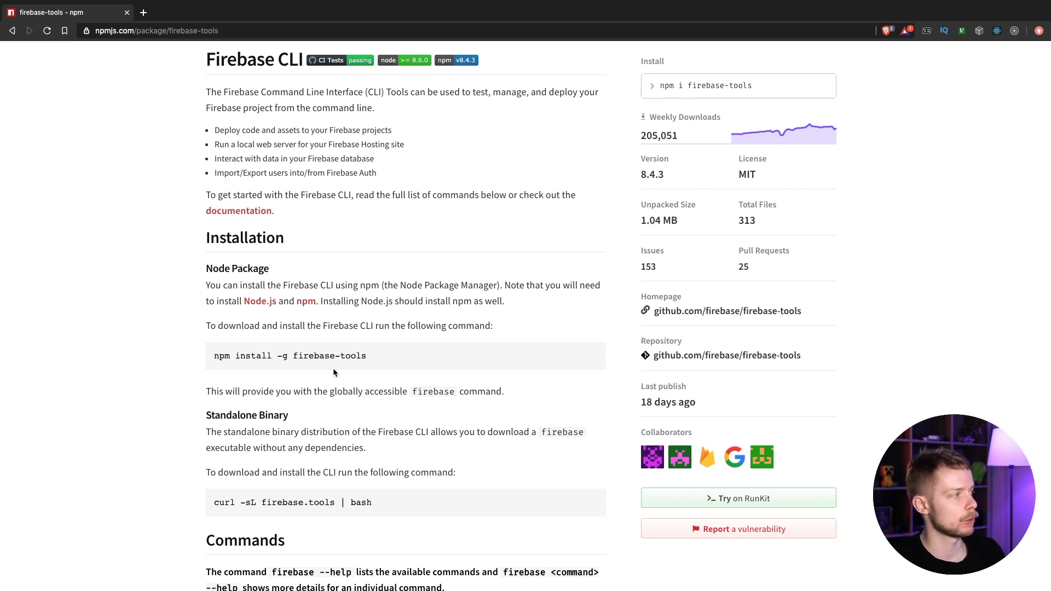
mouse_move(262, 382)
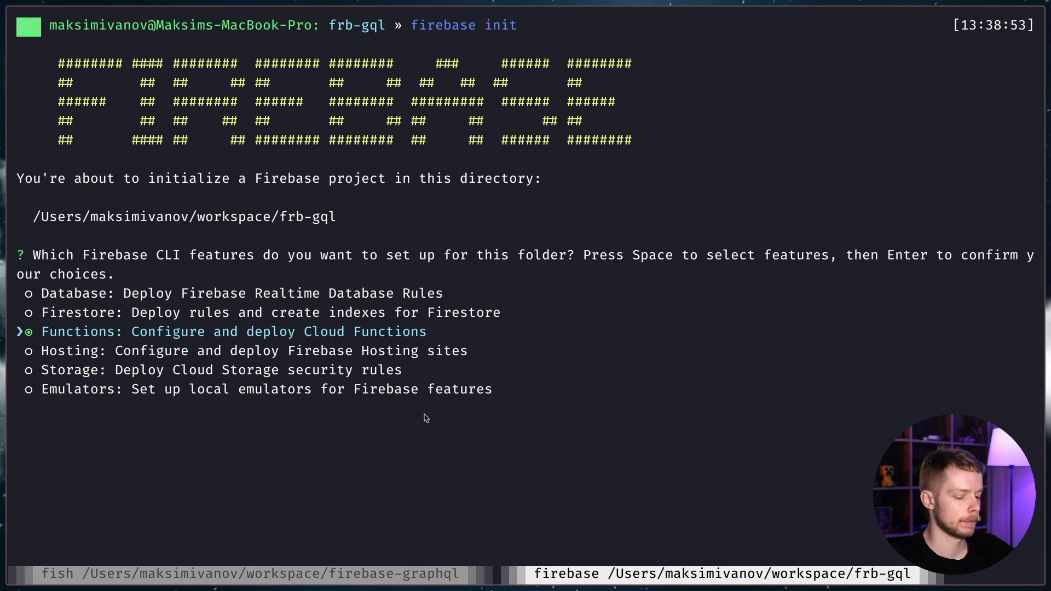
key(enter)
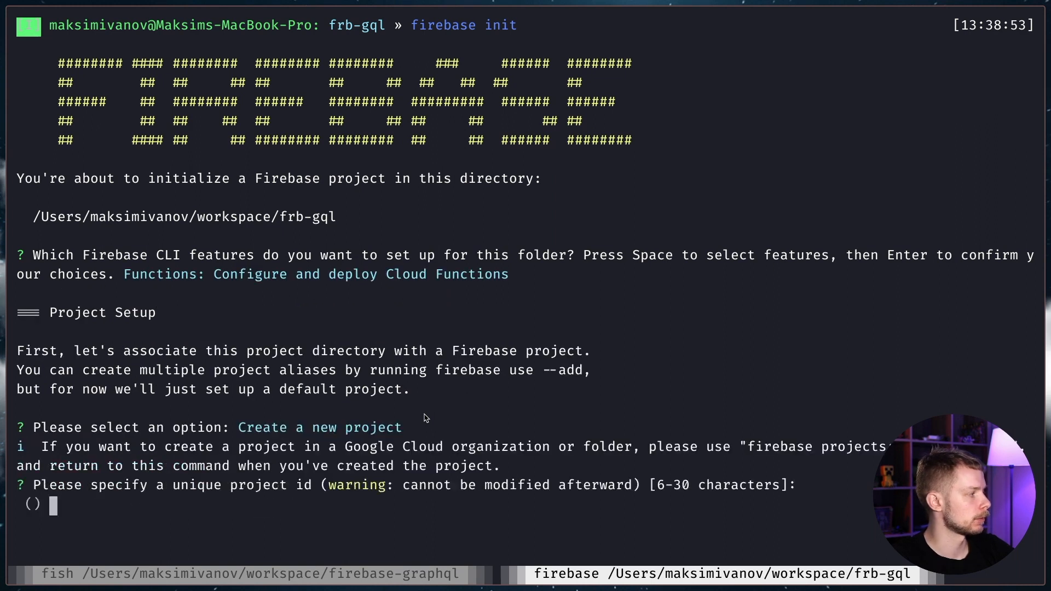
text(frb)
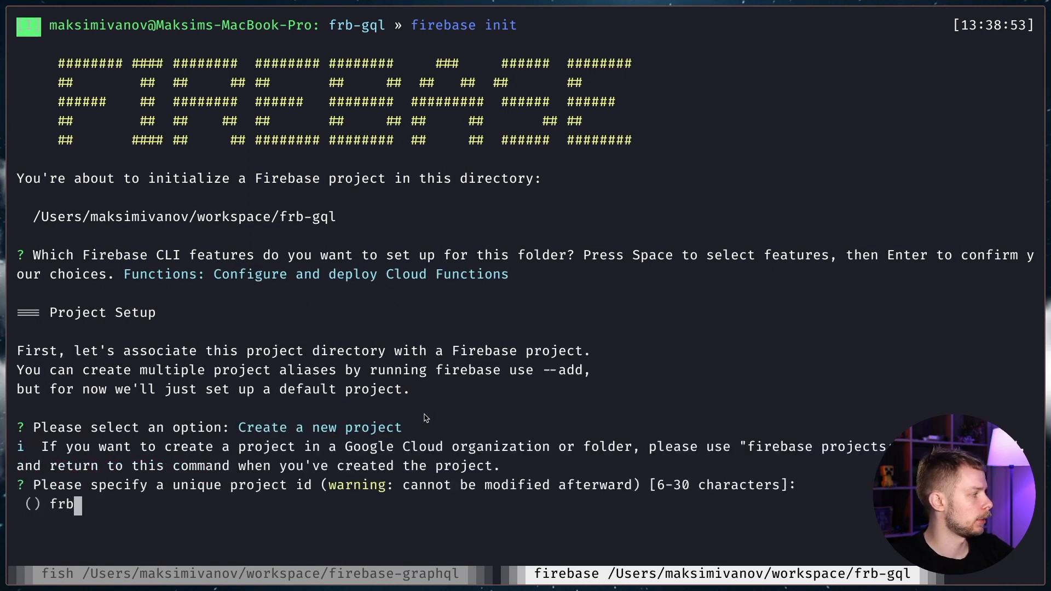
text(-gql)
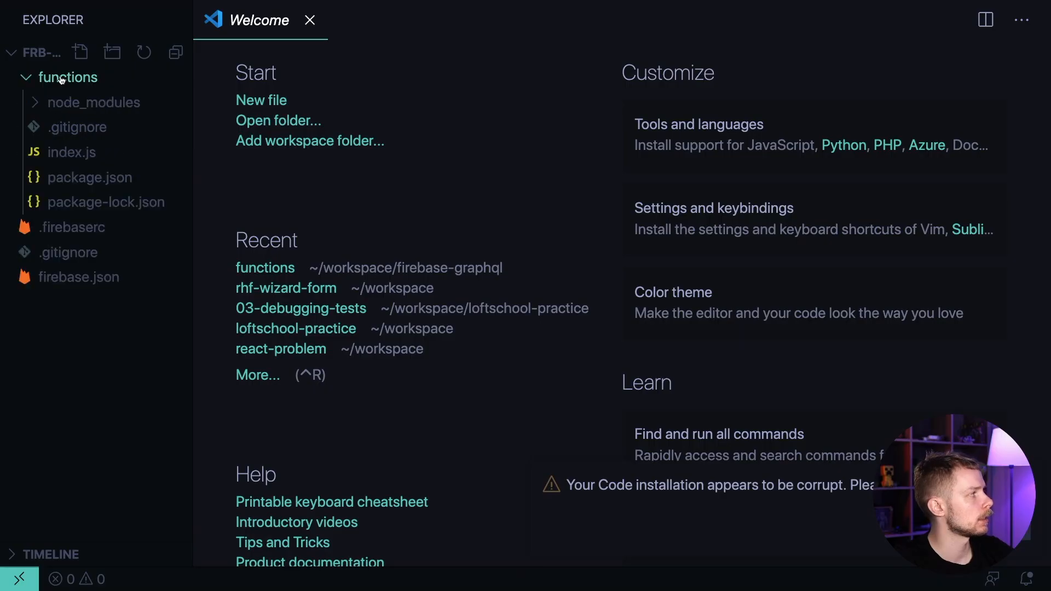
In functions/index.js add const admin = require("firebase-admin") on its own line.
click(71, 152)
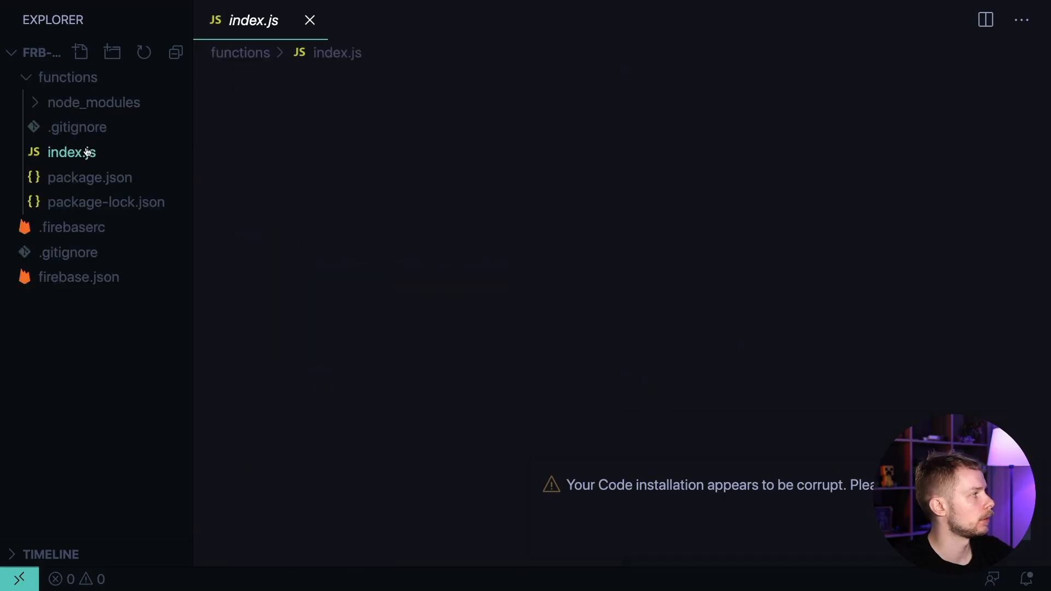
text(co)
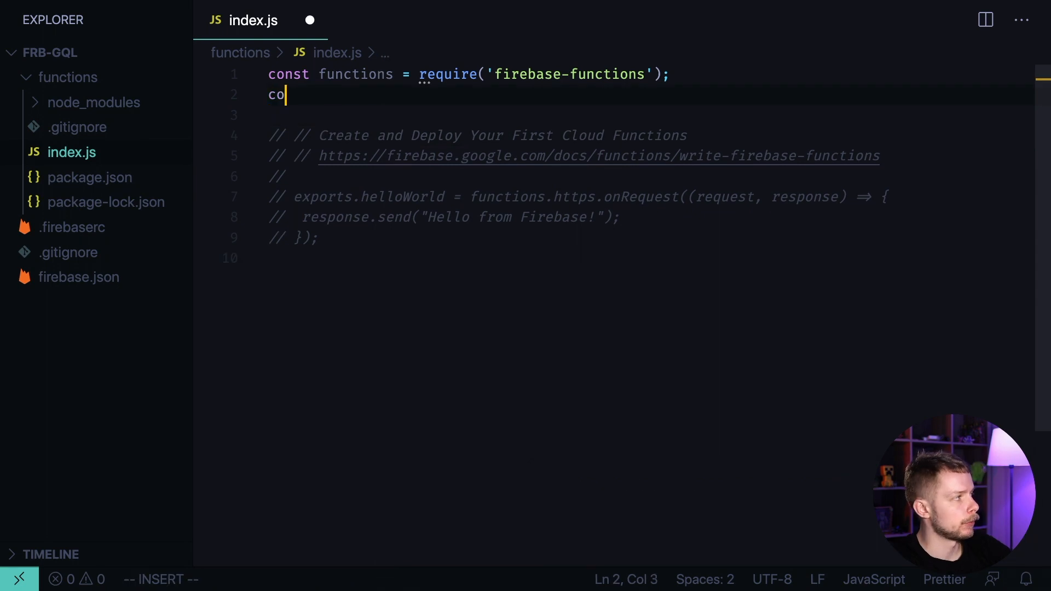
text(nst)
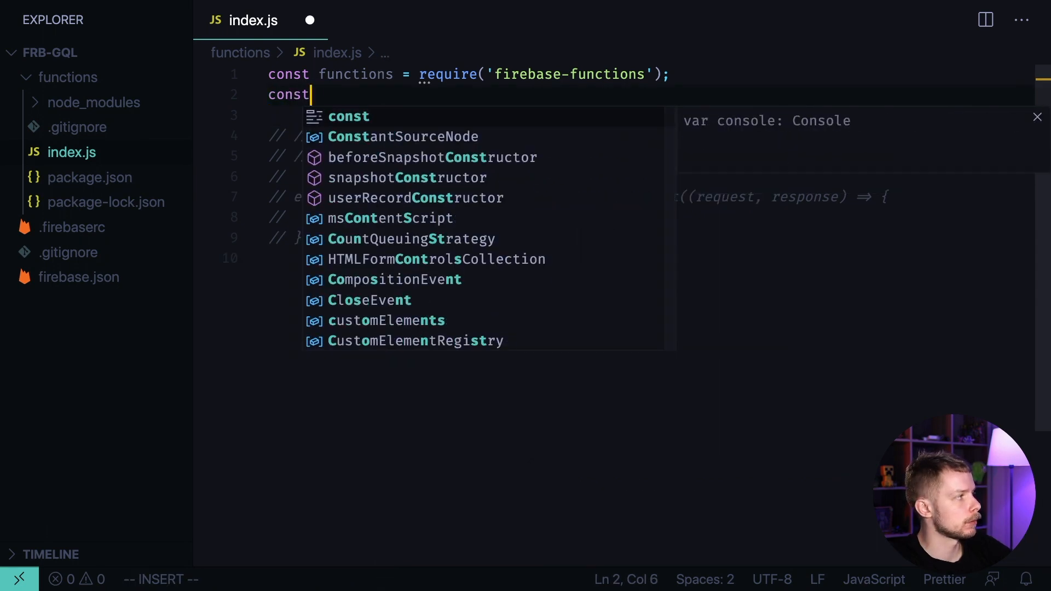
text(admin = reuq)
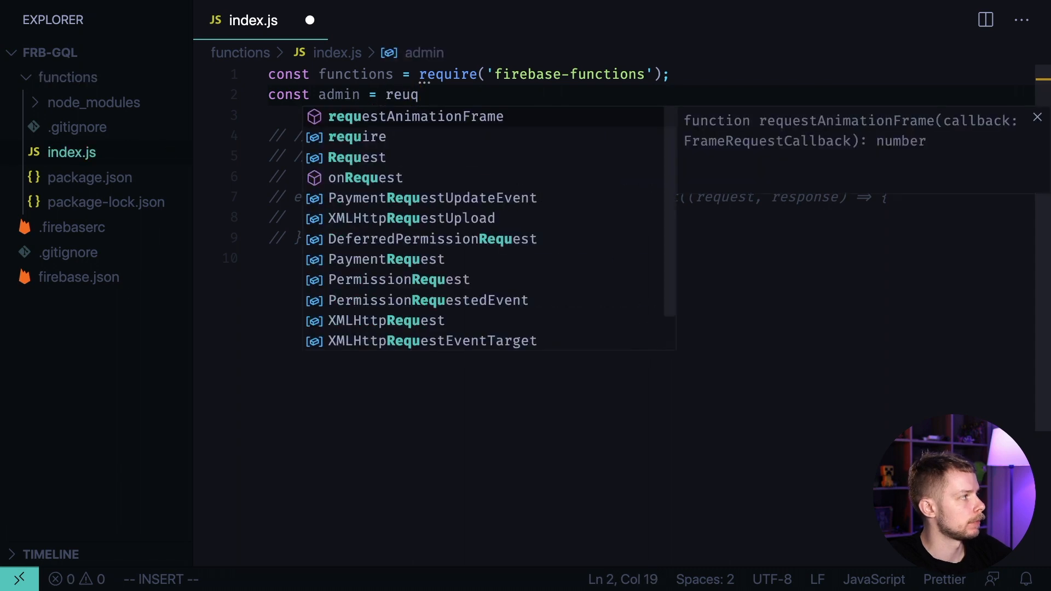
text(require("firebase-admin"))
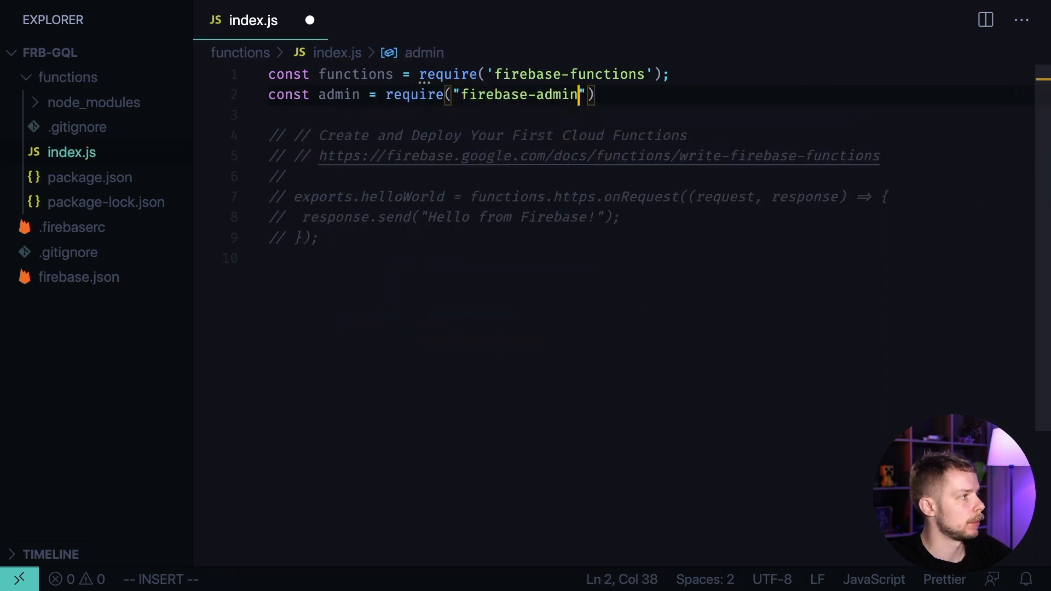
key(Enter)
text(npm i)
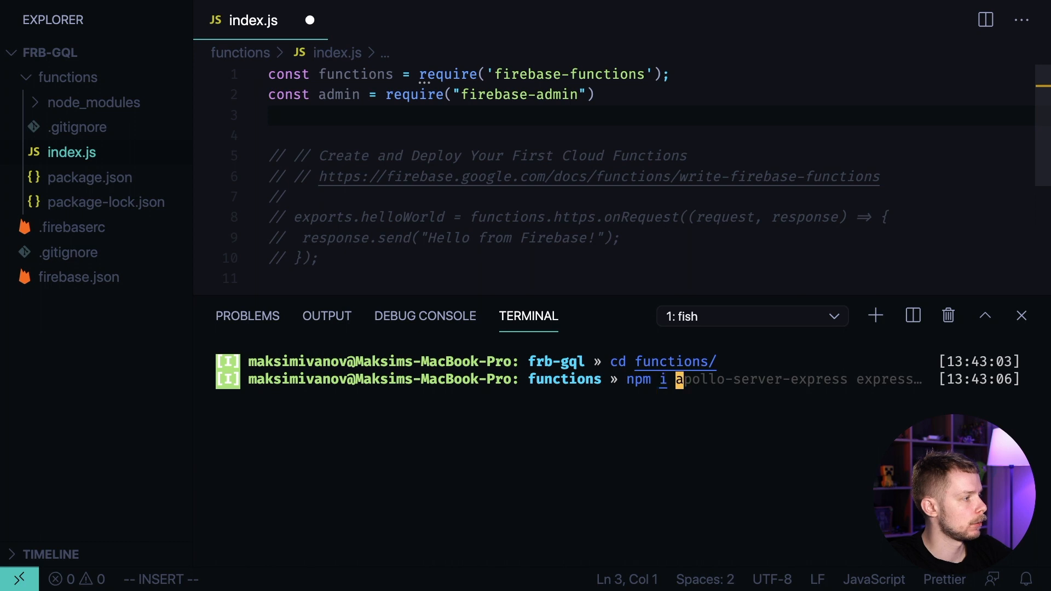
Run npm i express apollo-server-express graphql in the functions folder.
text(express)
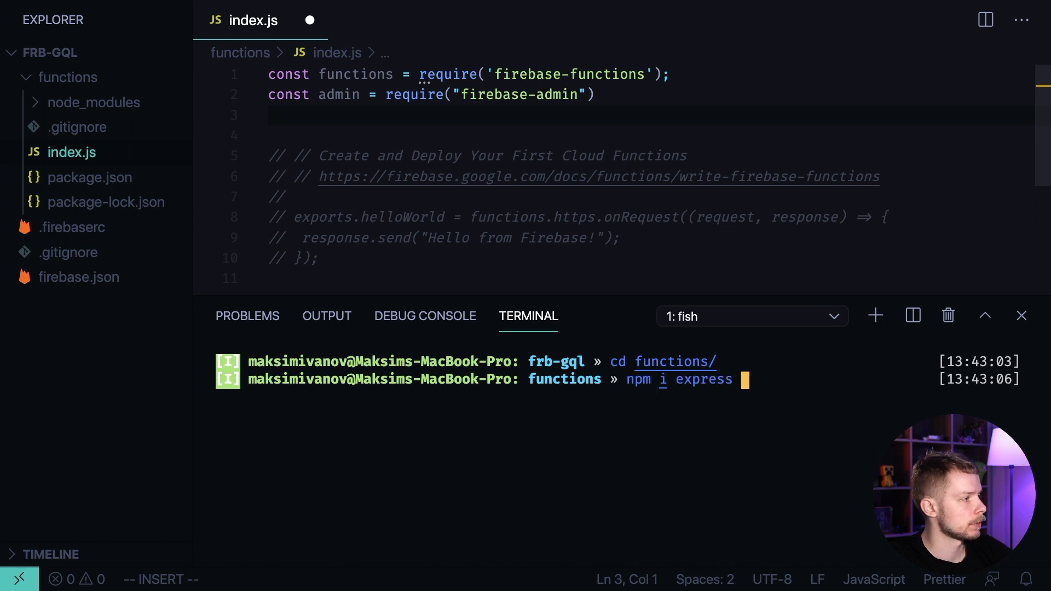
text(apollo-server-express)
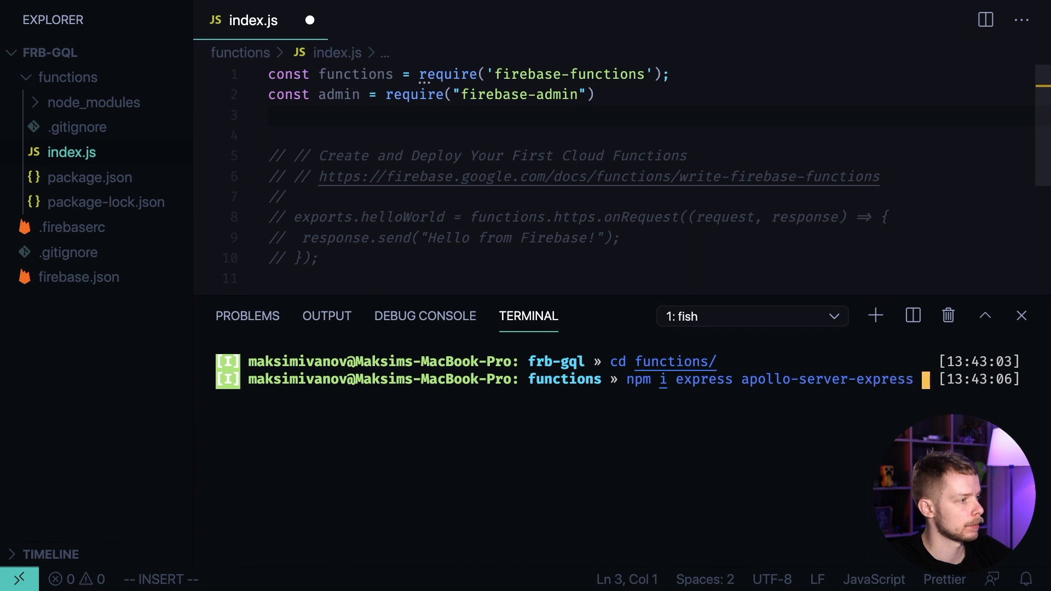
text(gra)
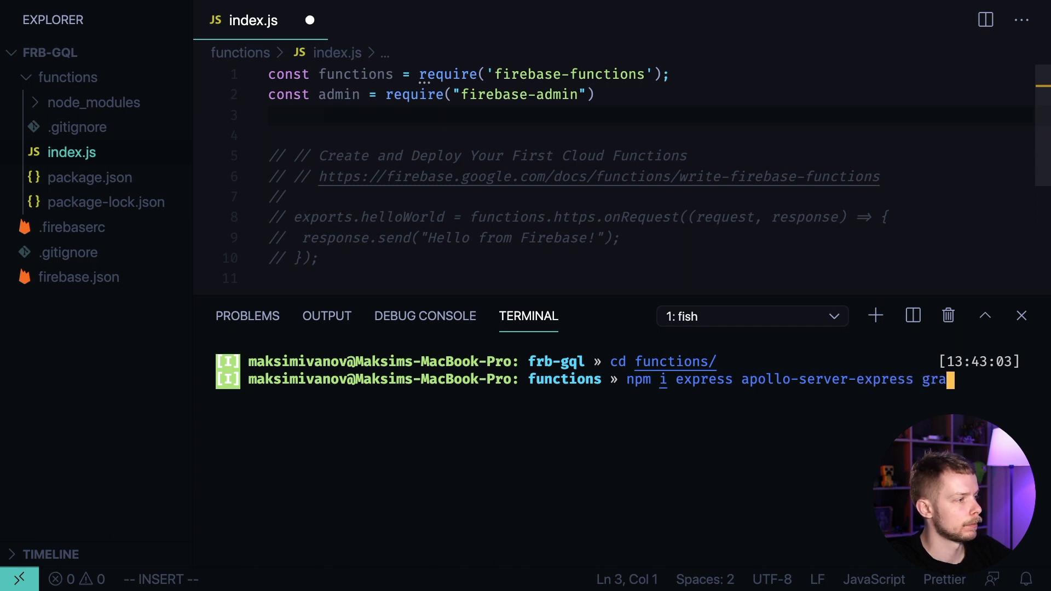
text(const expre)
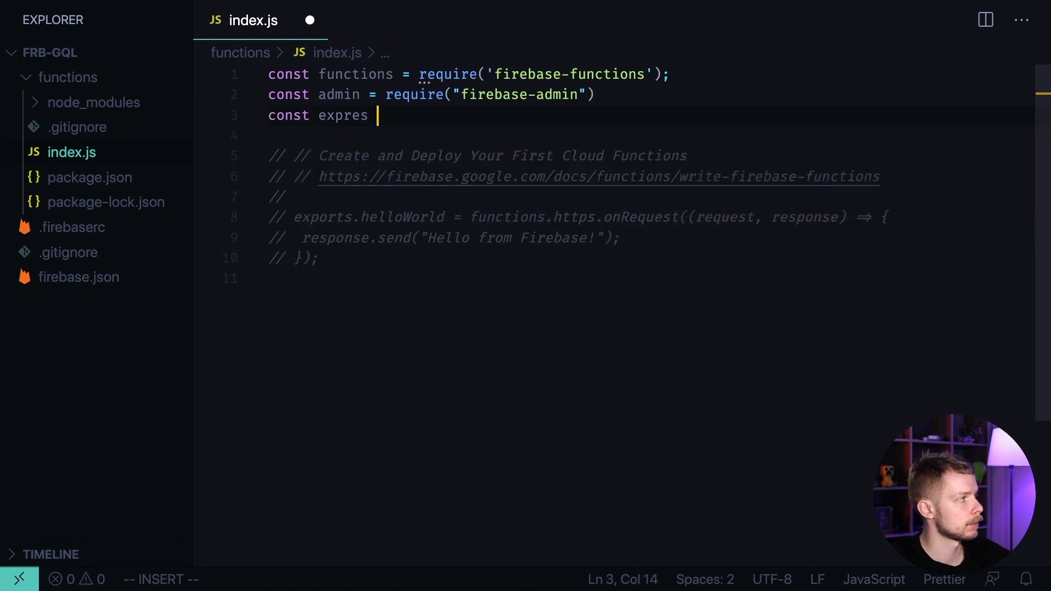
Require express and destructure ApolloServer and gql from apollo-server-express.
text(s = require())
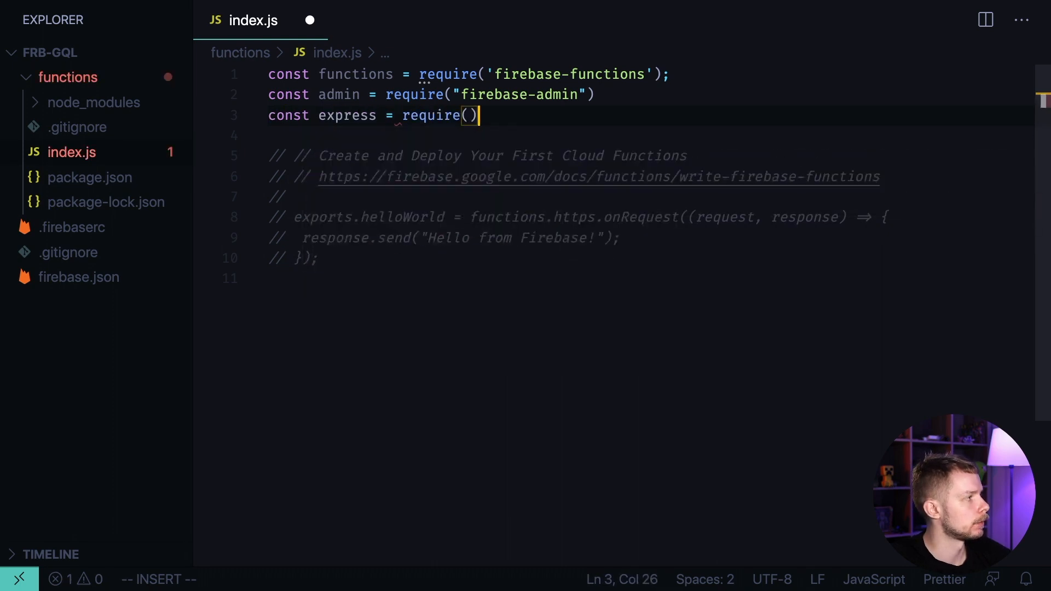
text("express")
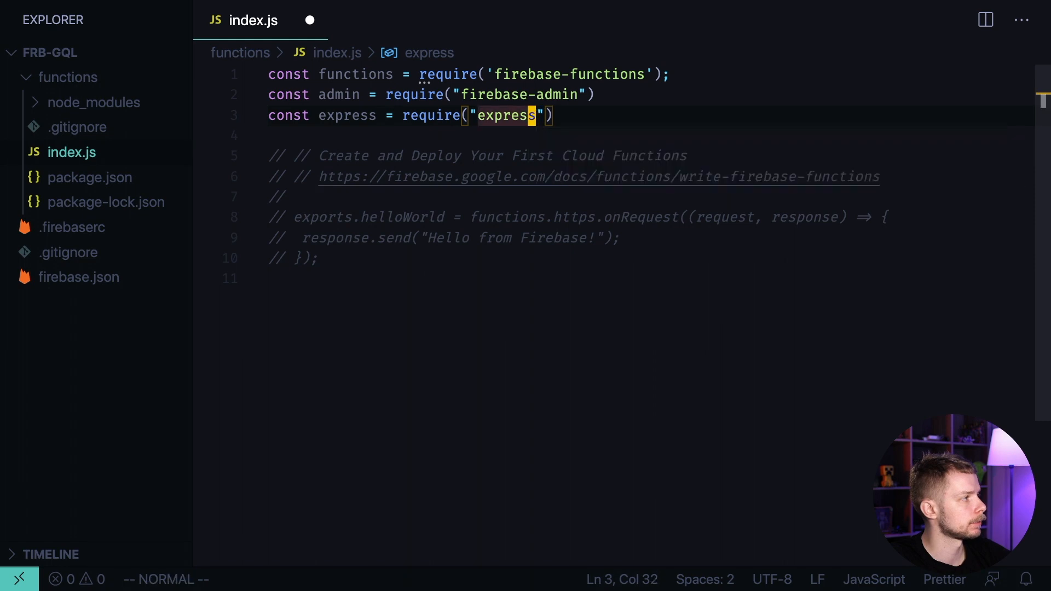
text(const {})
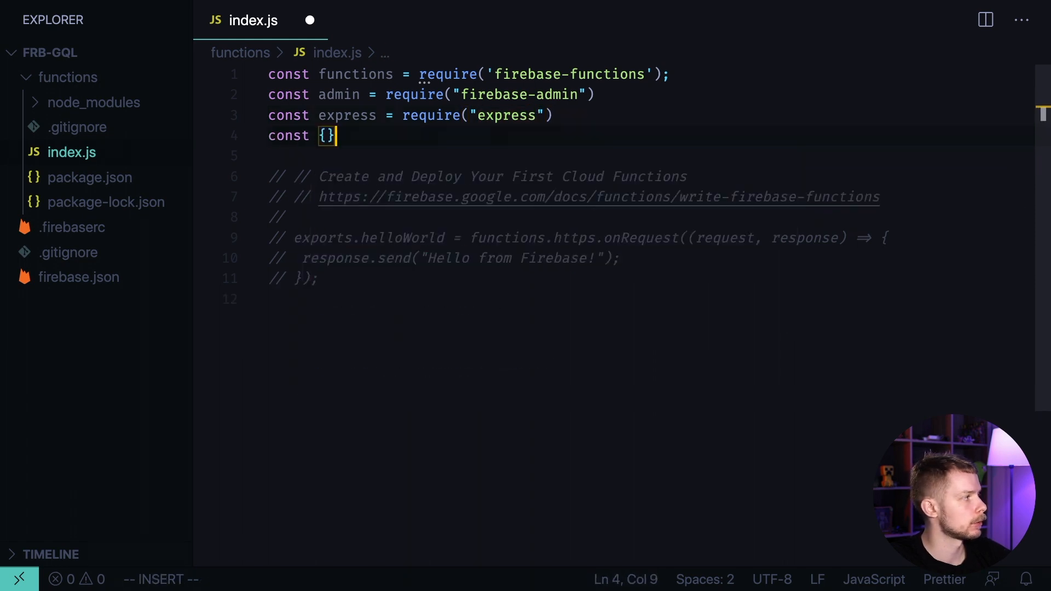
text(ApolloServer, gql)
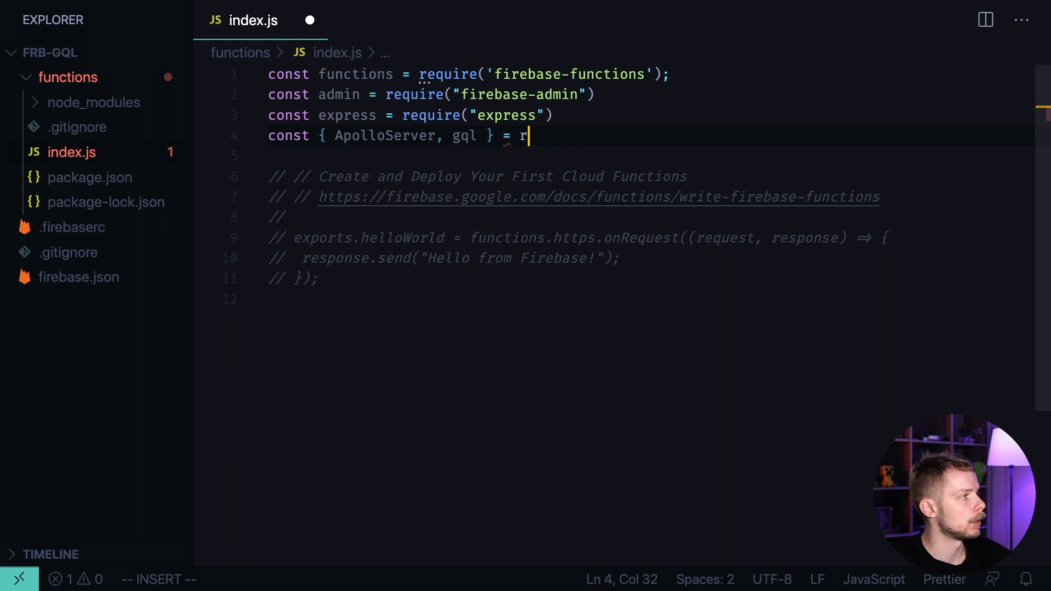
text(equire("apollo-server-express)
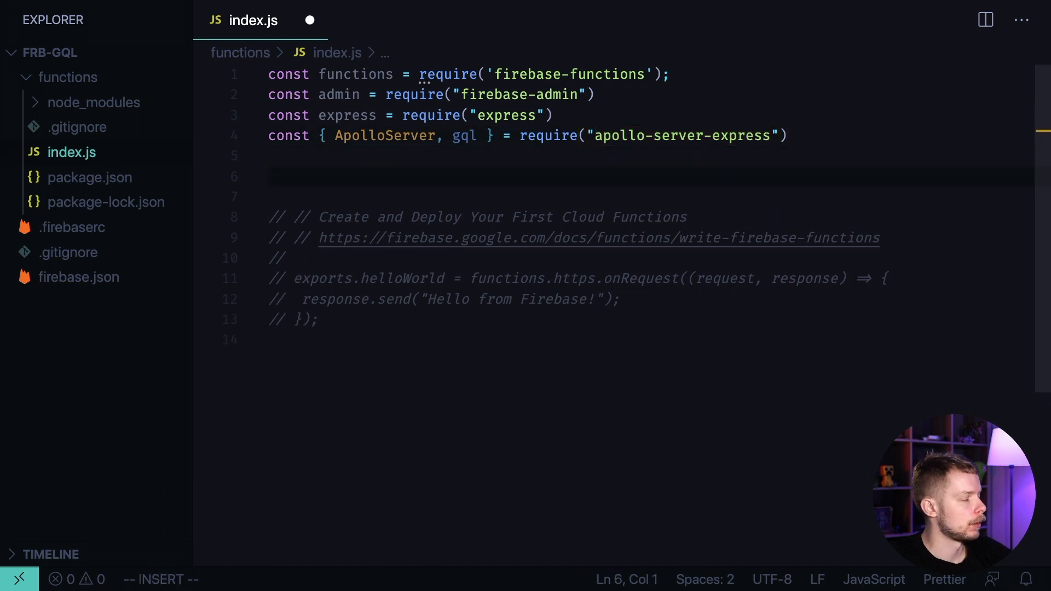
Start admin.initializeApp({ }) with a credential option inside.
text(admin.initializeApp()
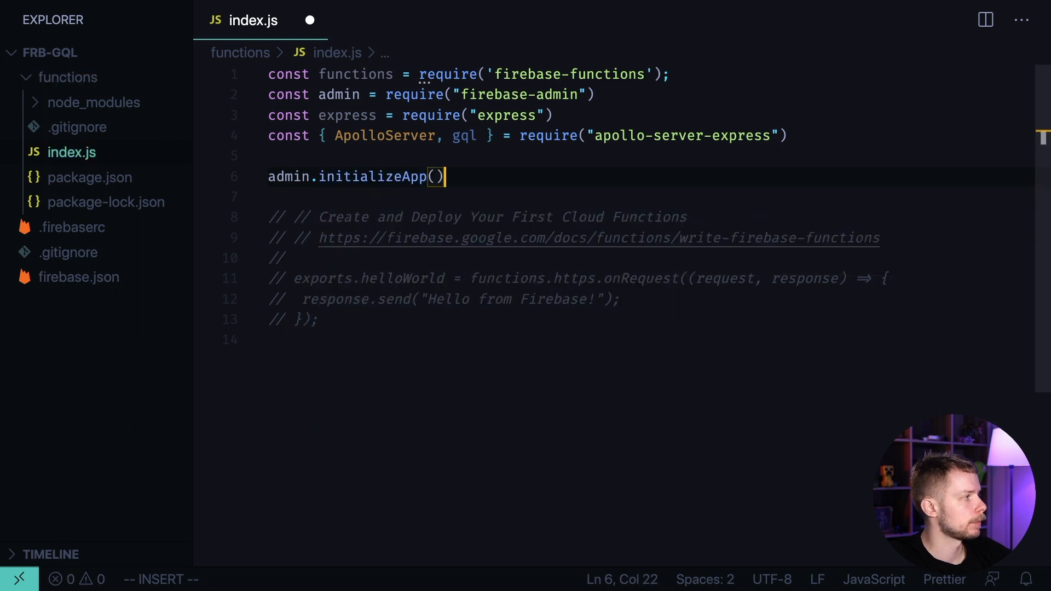
text({)
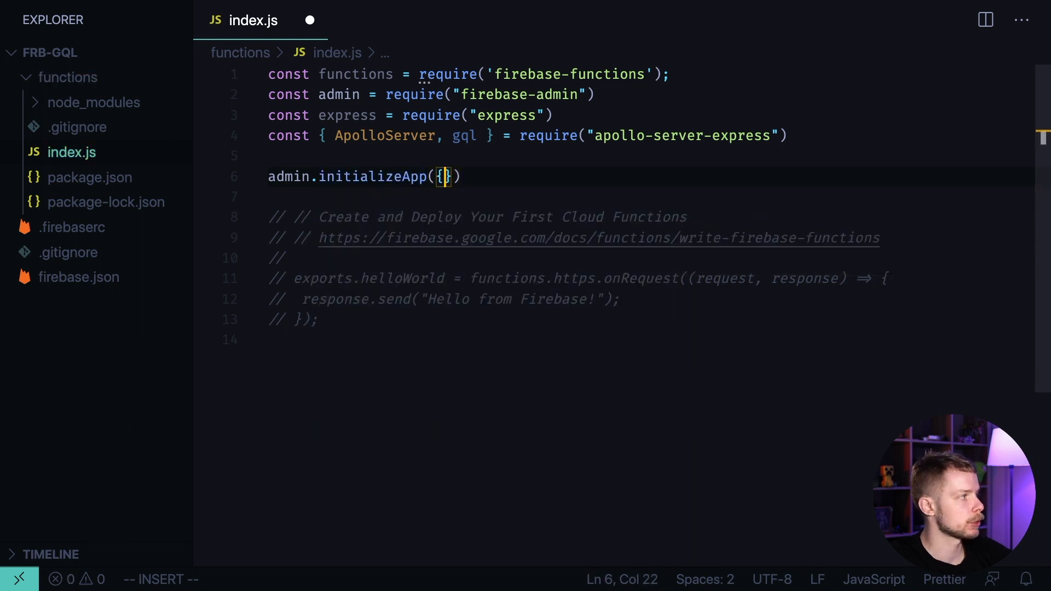
key(Enter)
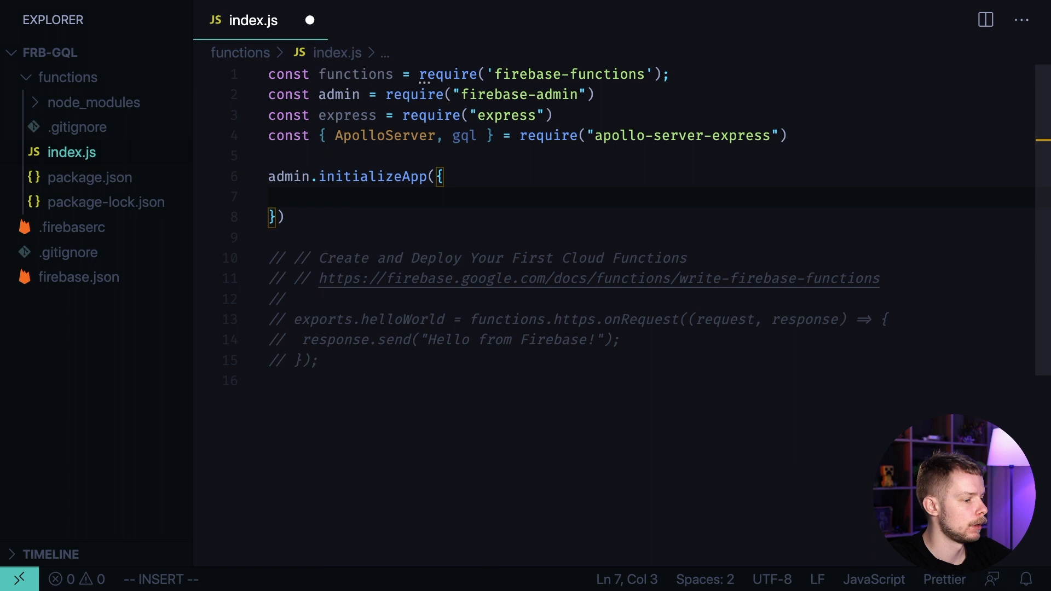
text(cle)
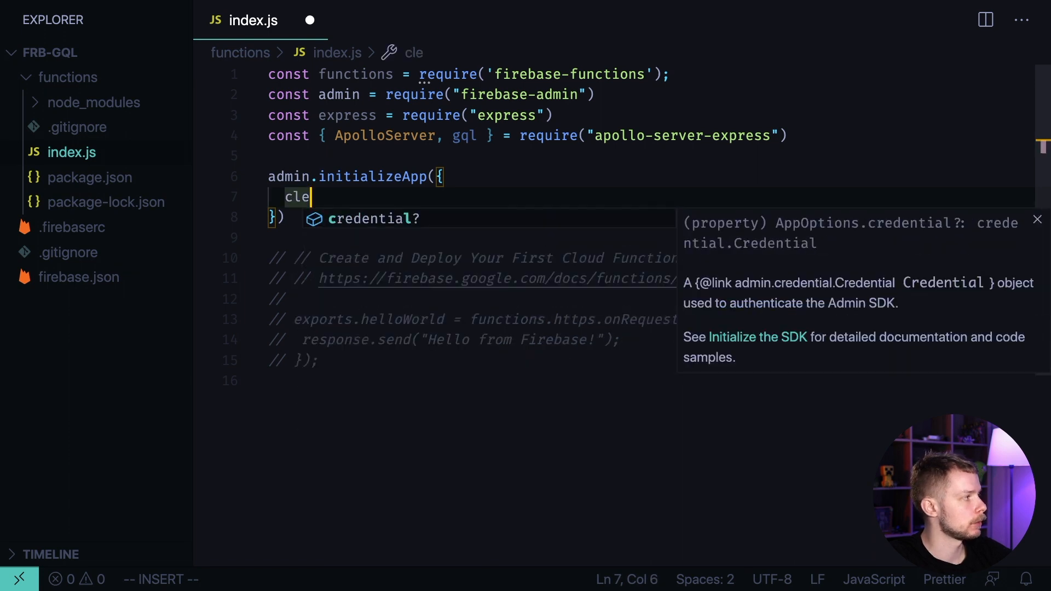
key(Tab)
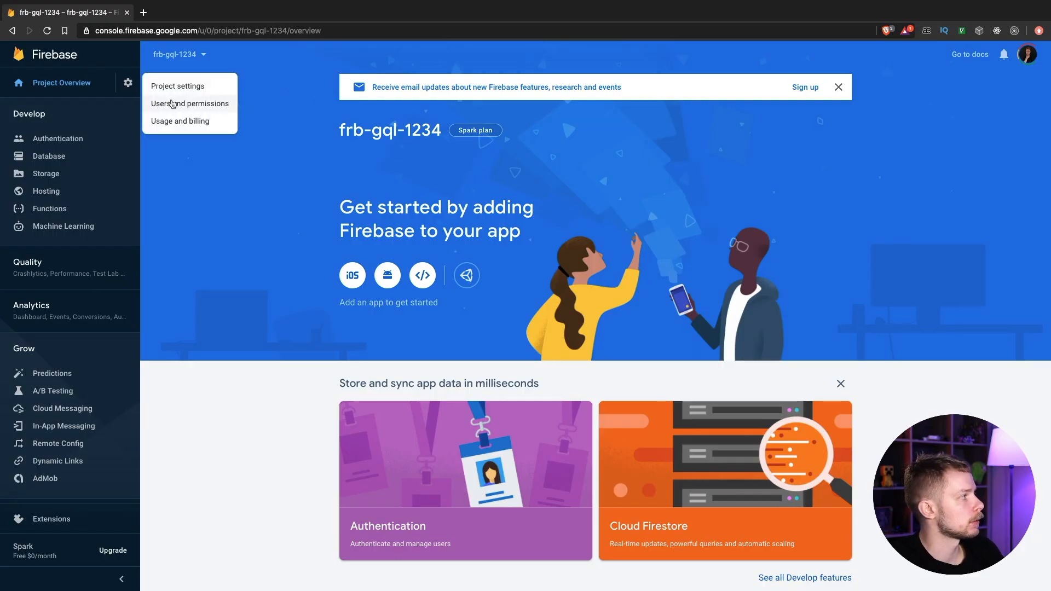
Generate a new Admin SDK private key and save it into frb-gql/functions.
click(189, 103)
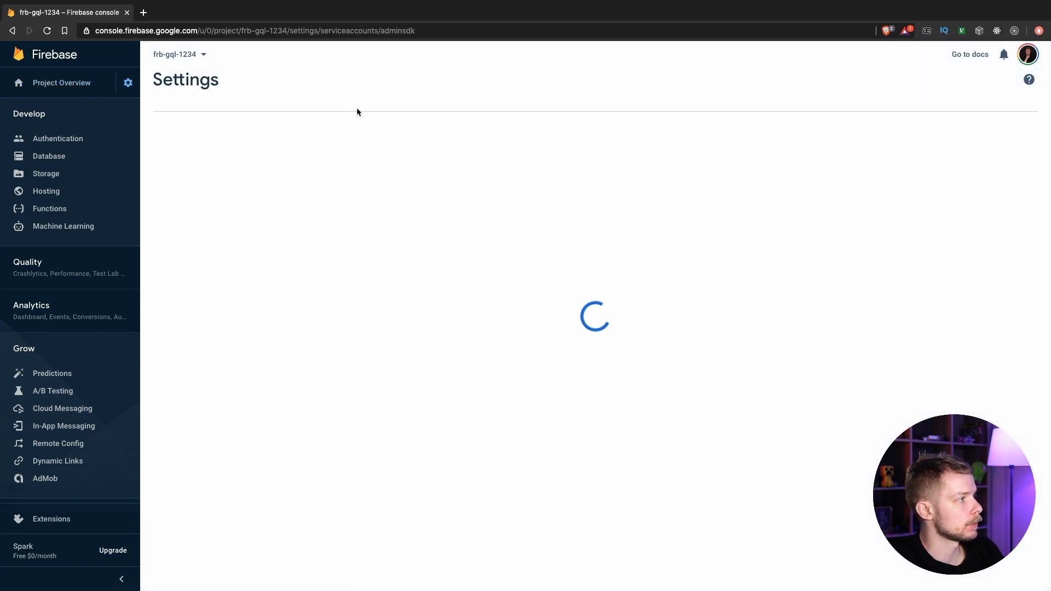
click(567, 473)
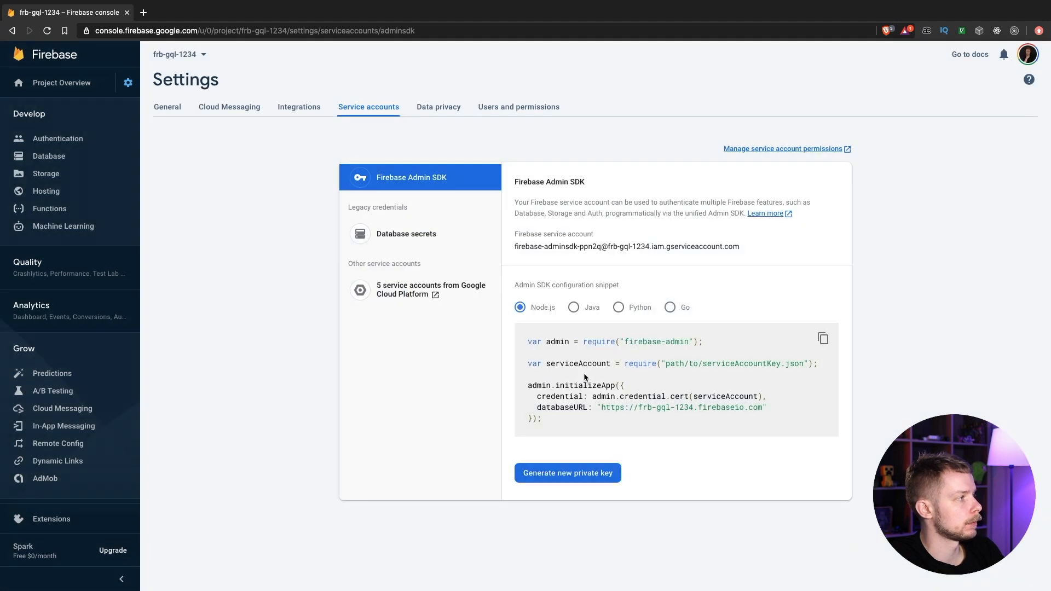
click(566, 473)
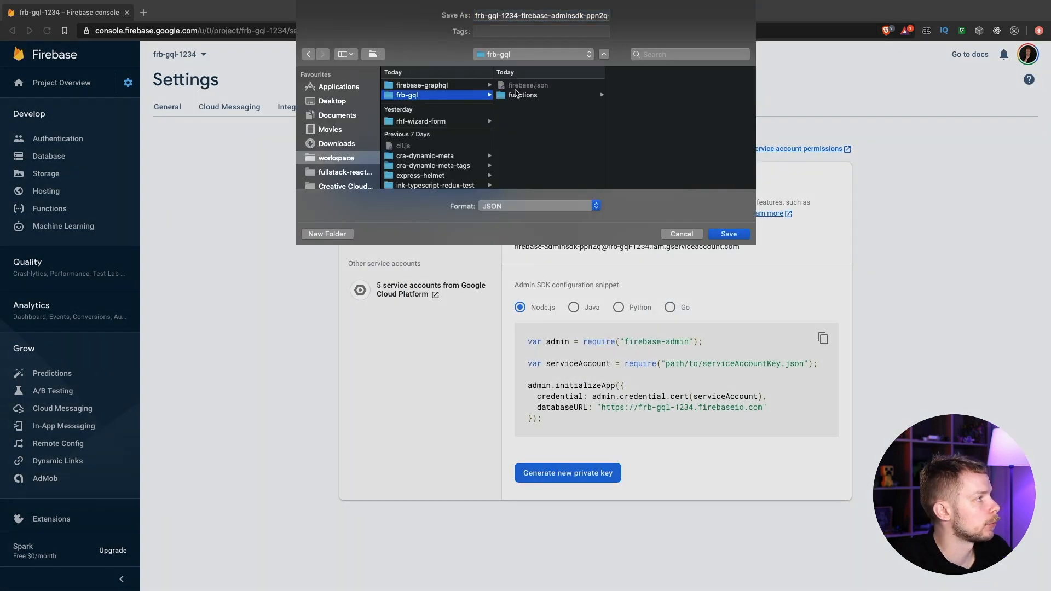
click(523, 94)
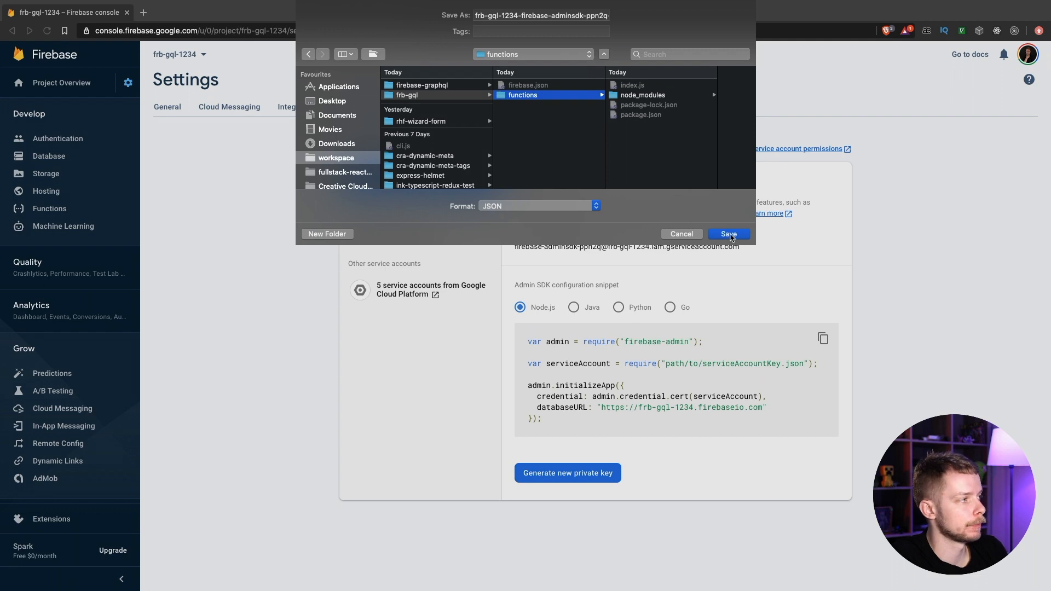
click(729, 234)
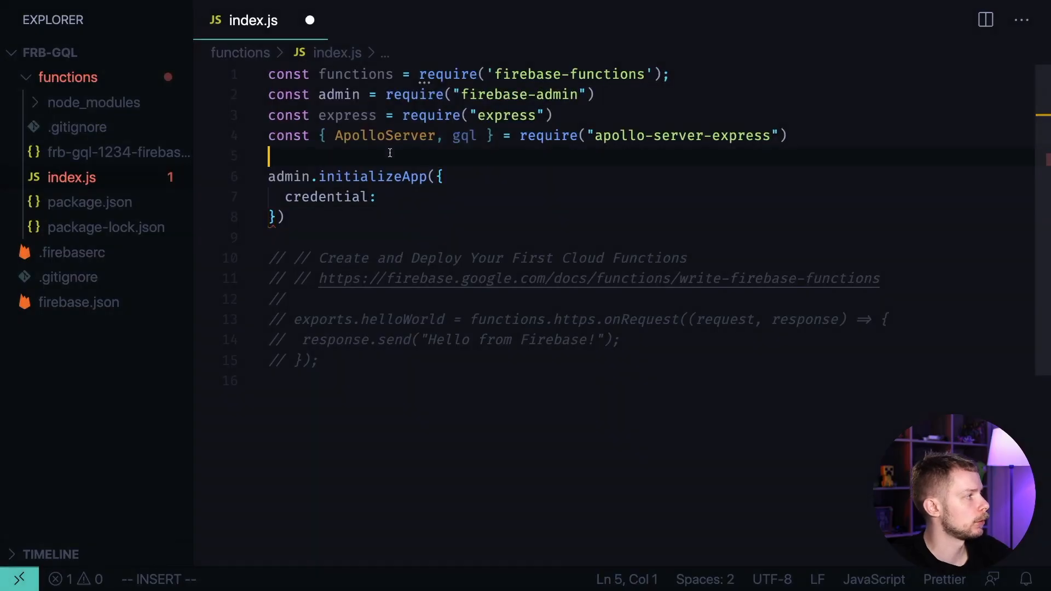
Require the downloaded key JSON as const serviceAccount.
text(const)
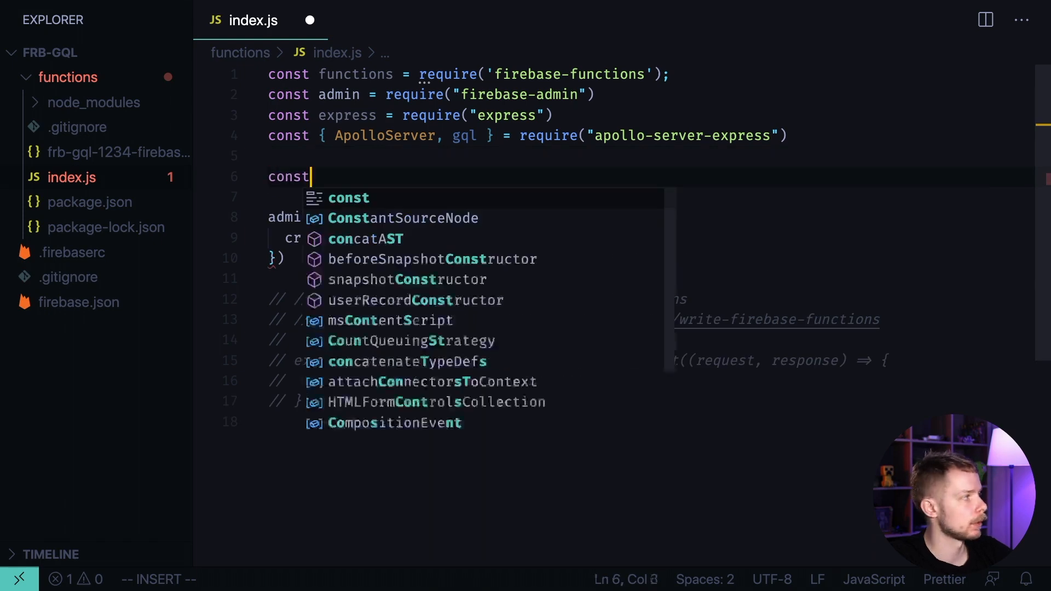
text(service)
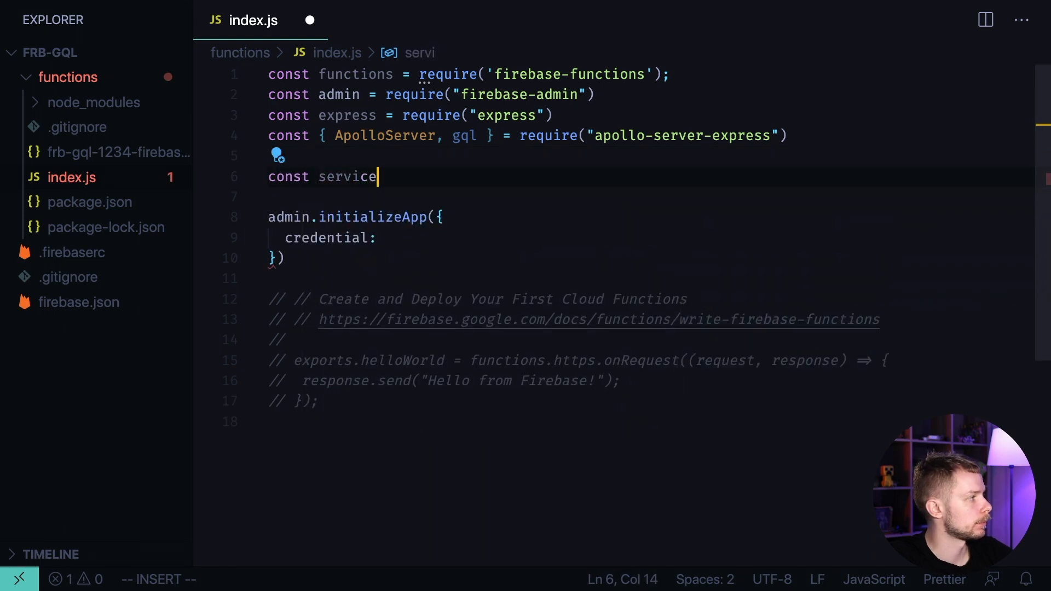
text(Account =)
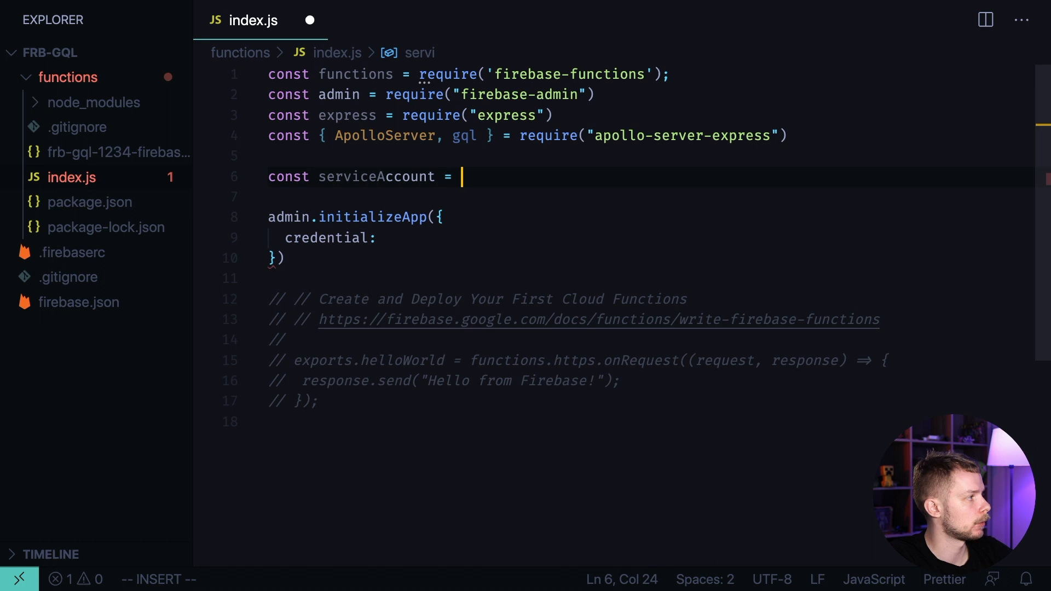
text(require("./frb-gql-1234-firebase-adminsdk-ppn2q-eb5fc1dffd.json)
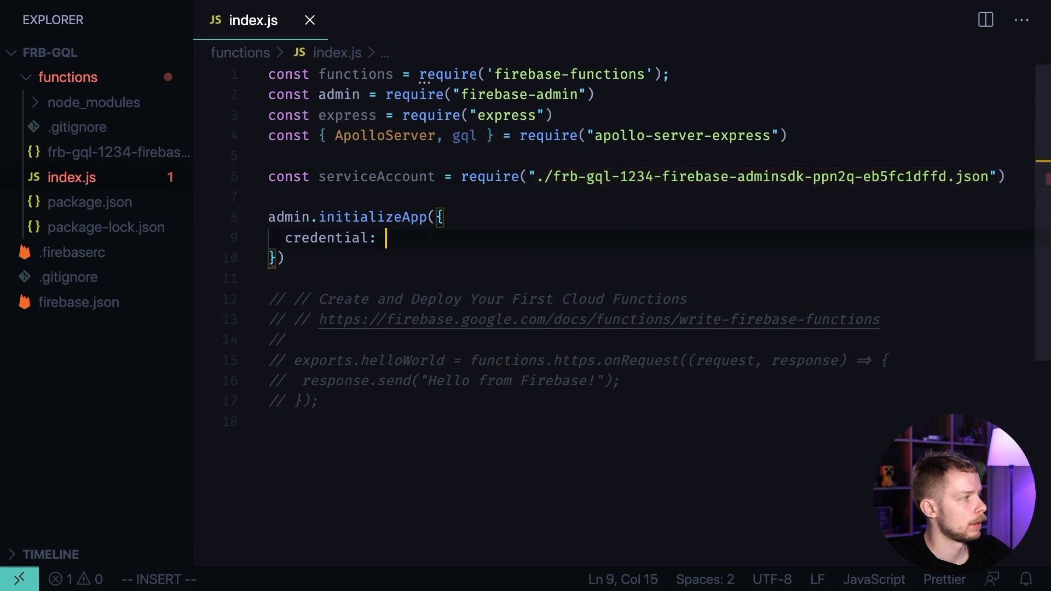
Set credential: admin.credential.cert(serviceAccount) in initializeApp.
text(admin.)
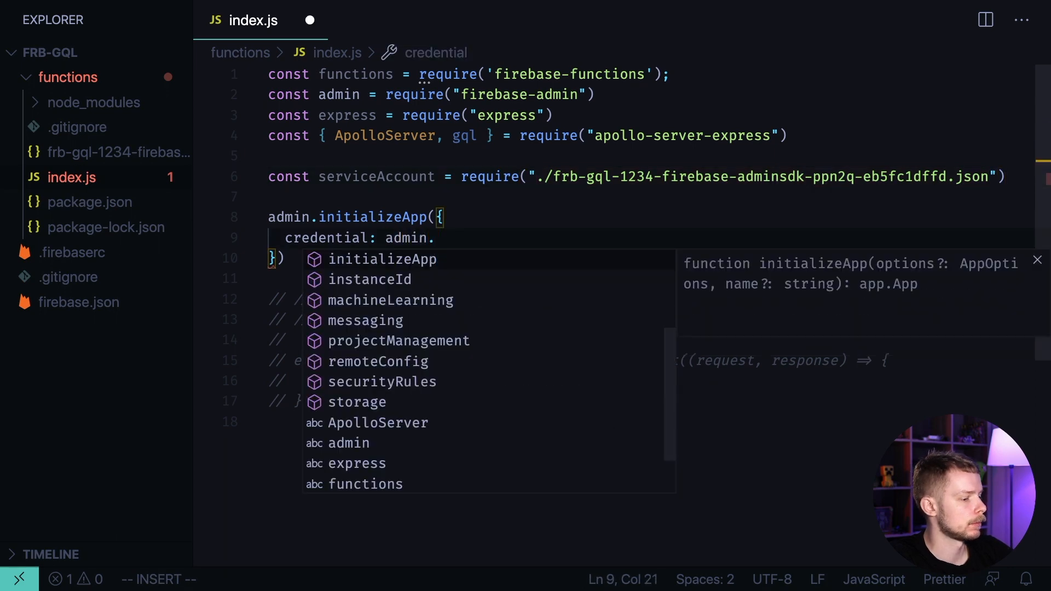
text(credential.)
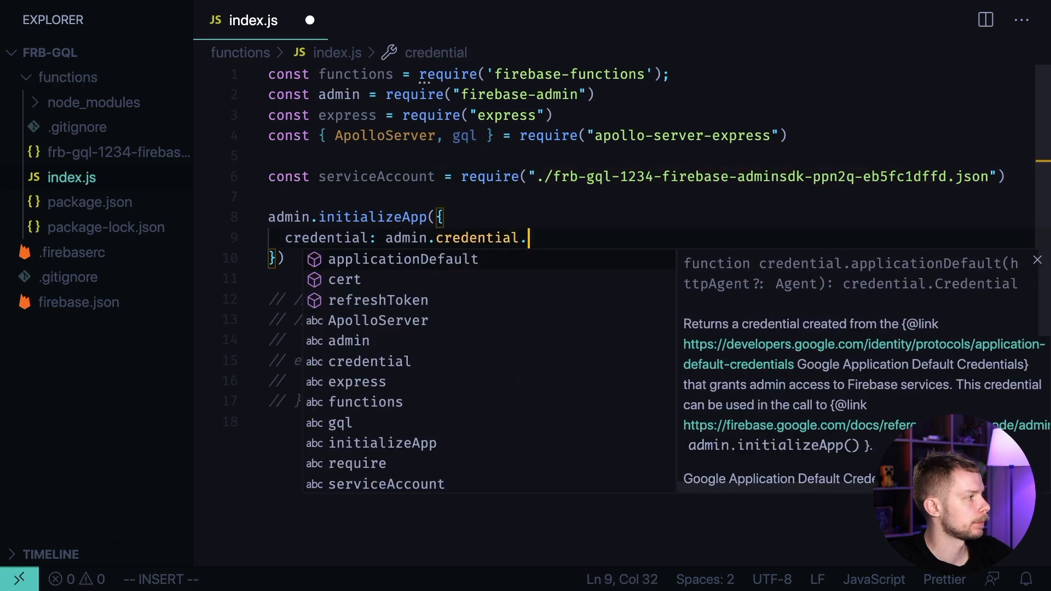
text(cert(se)
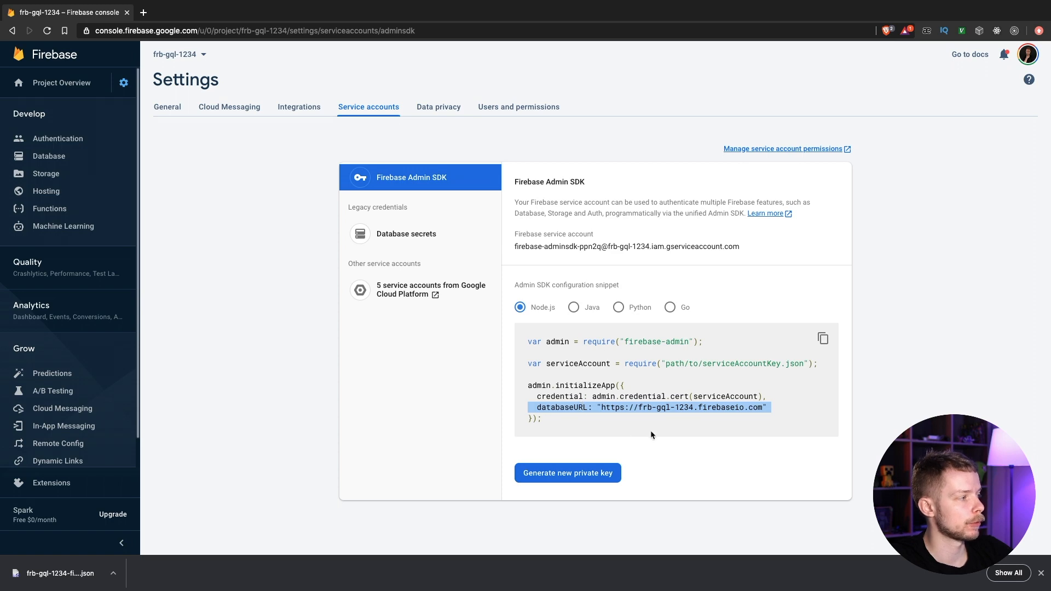
mouse_move(554, 336)
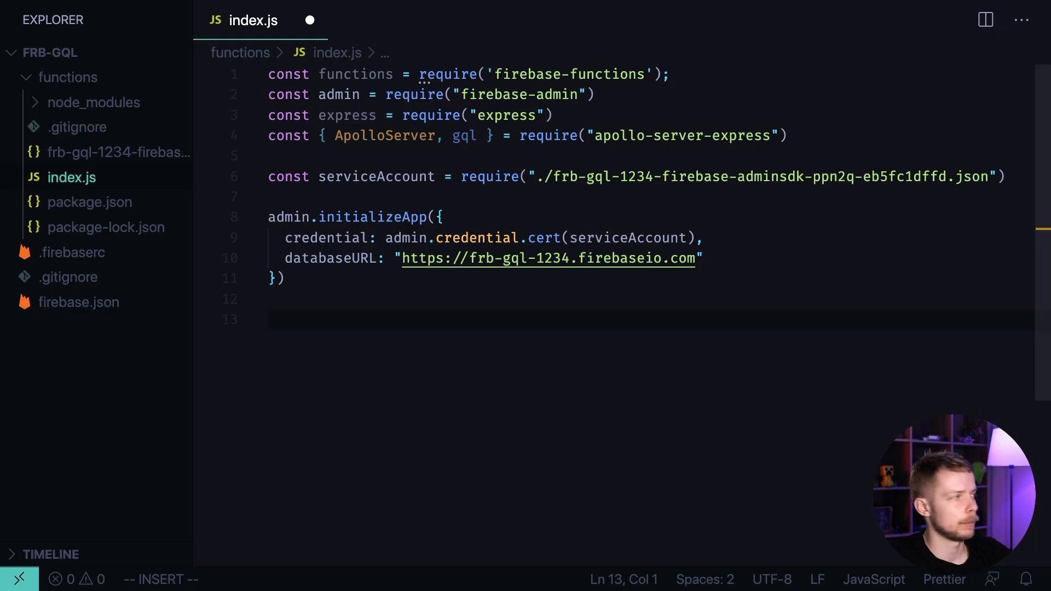
Define const typeDefs = gql` with type Cat { name, lifespan, weight, description: String }.
text(const)
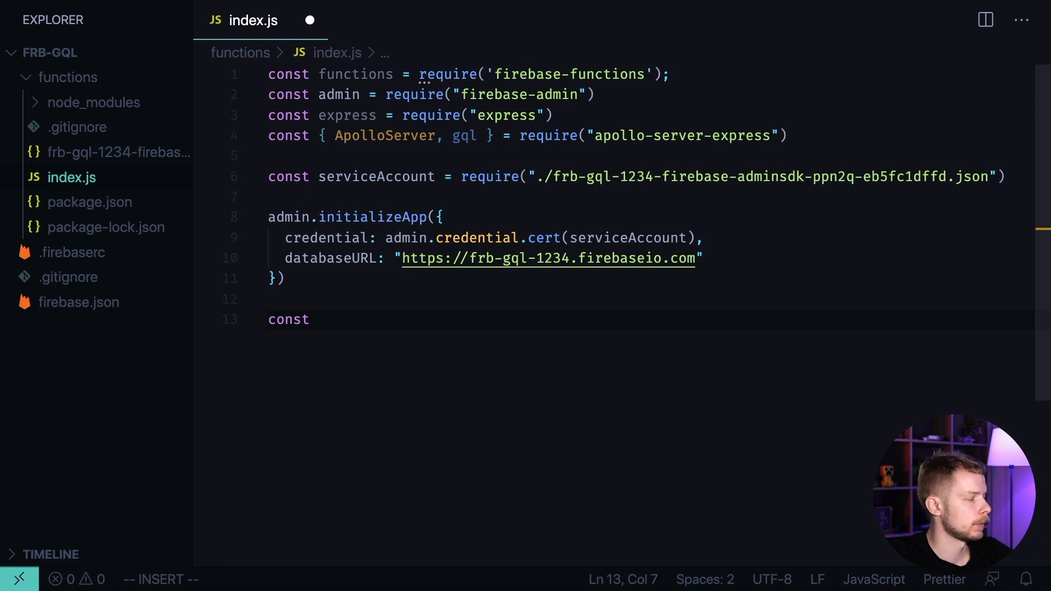
text(typeDeft)
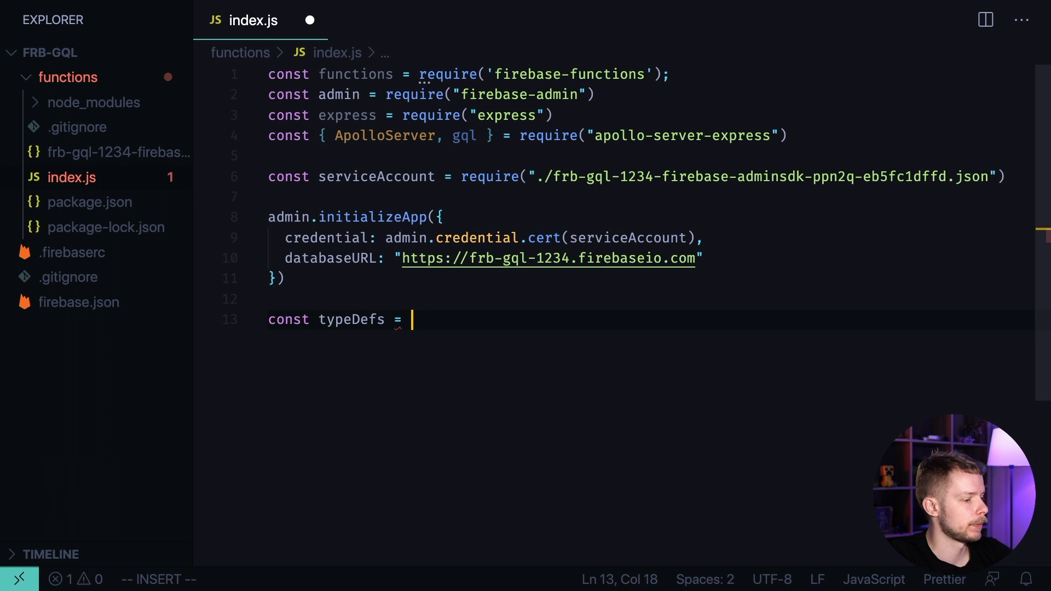
text(gql`)
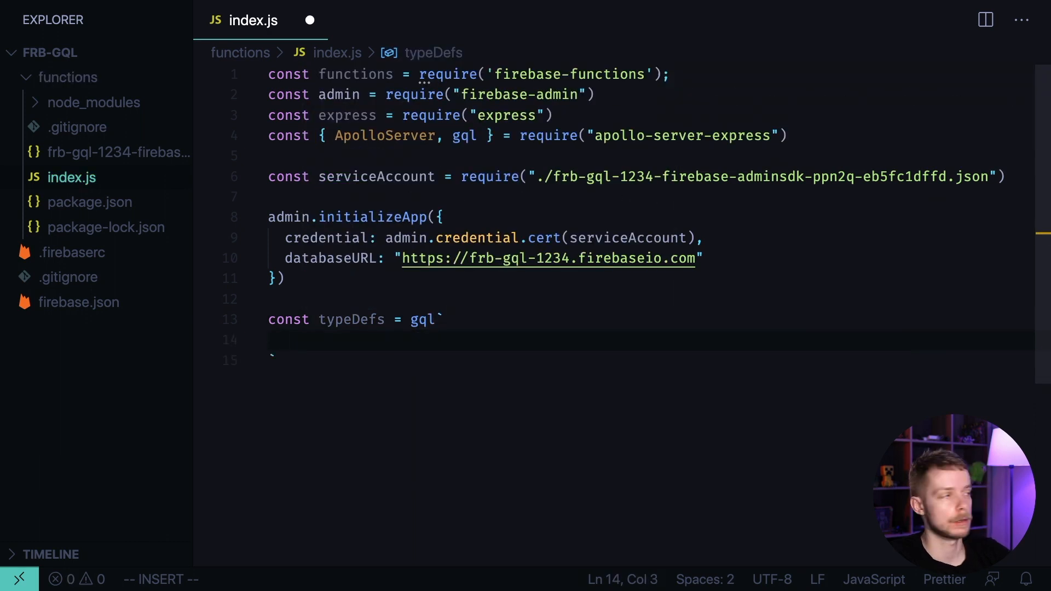
text(type)
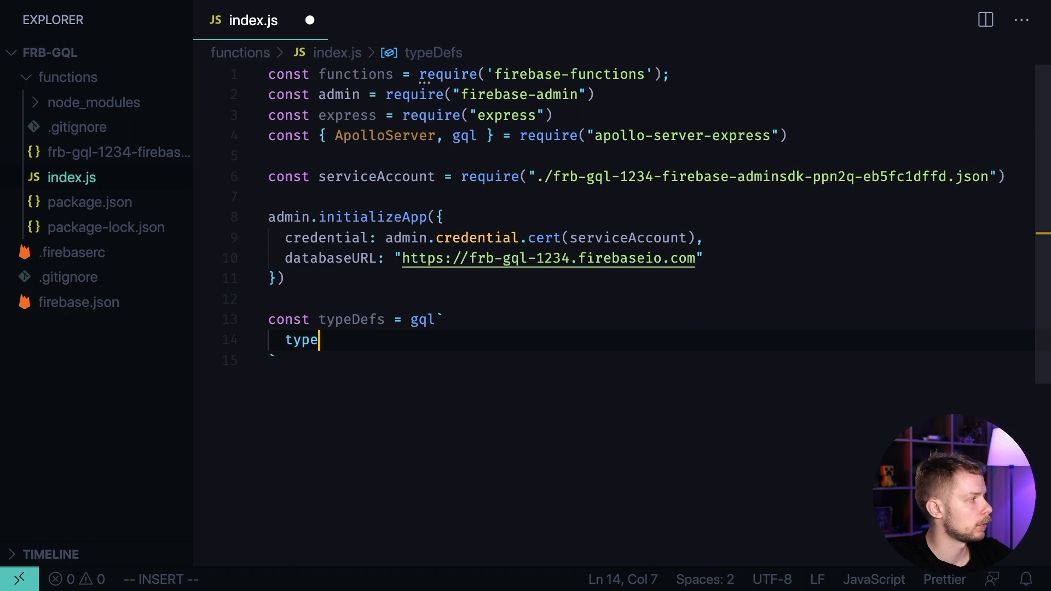
text(Cat {)
text(name:)
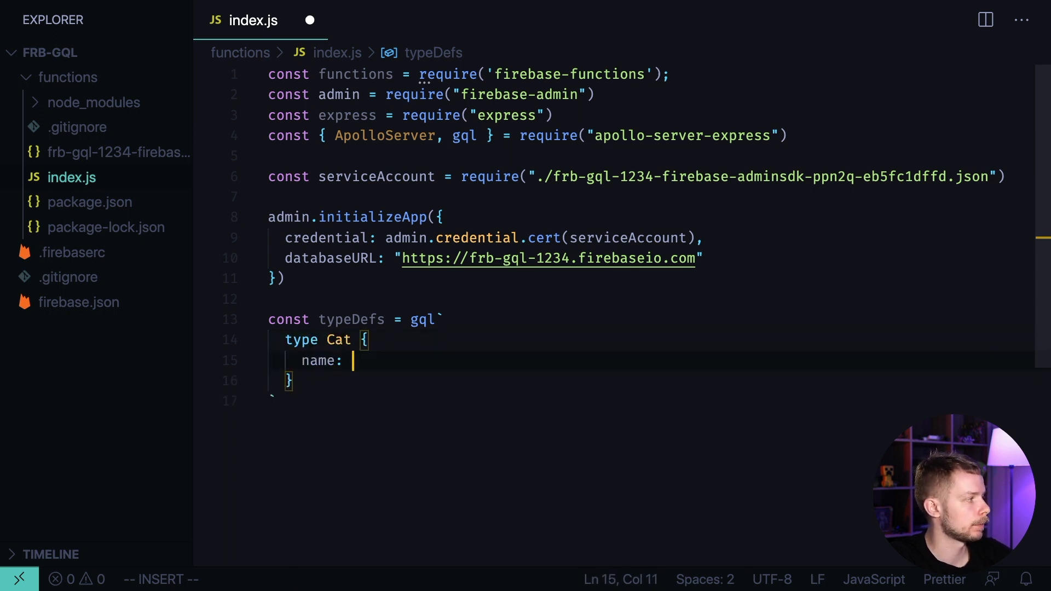
text(String)
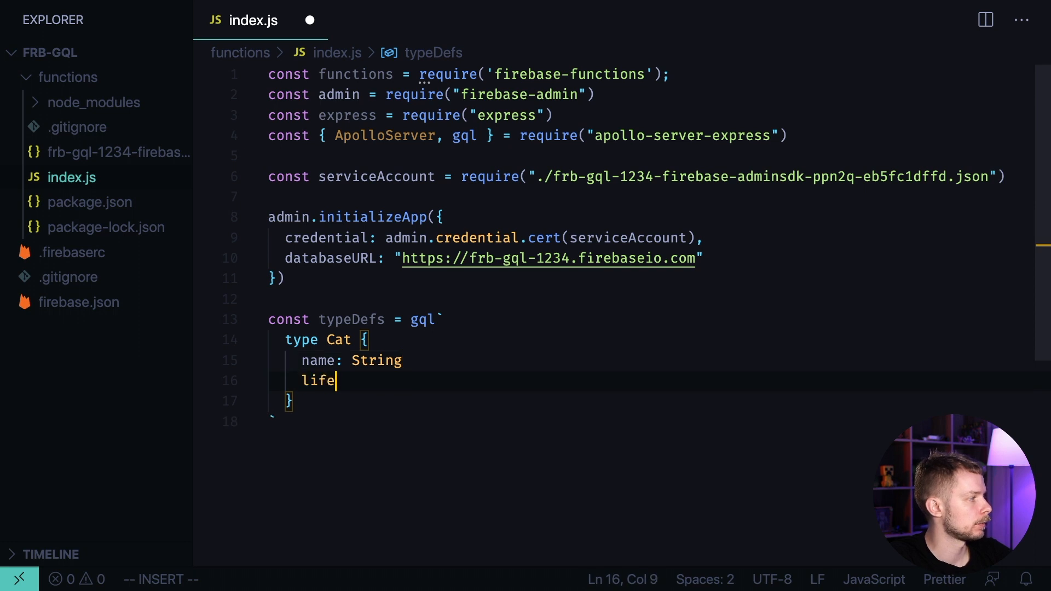
text(span: String)
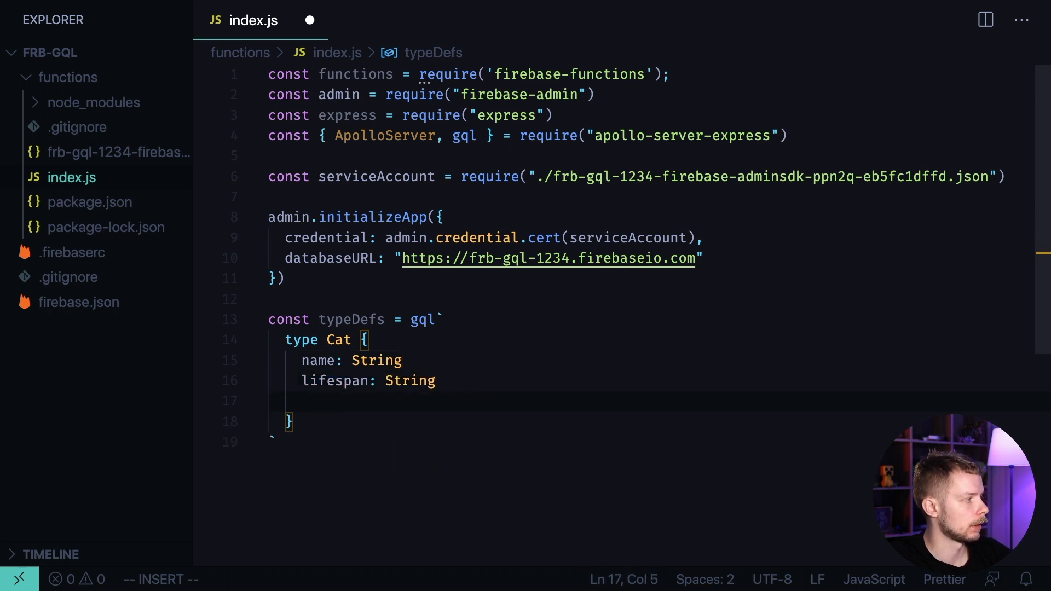
text(weight: String)
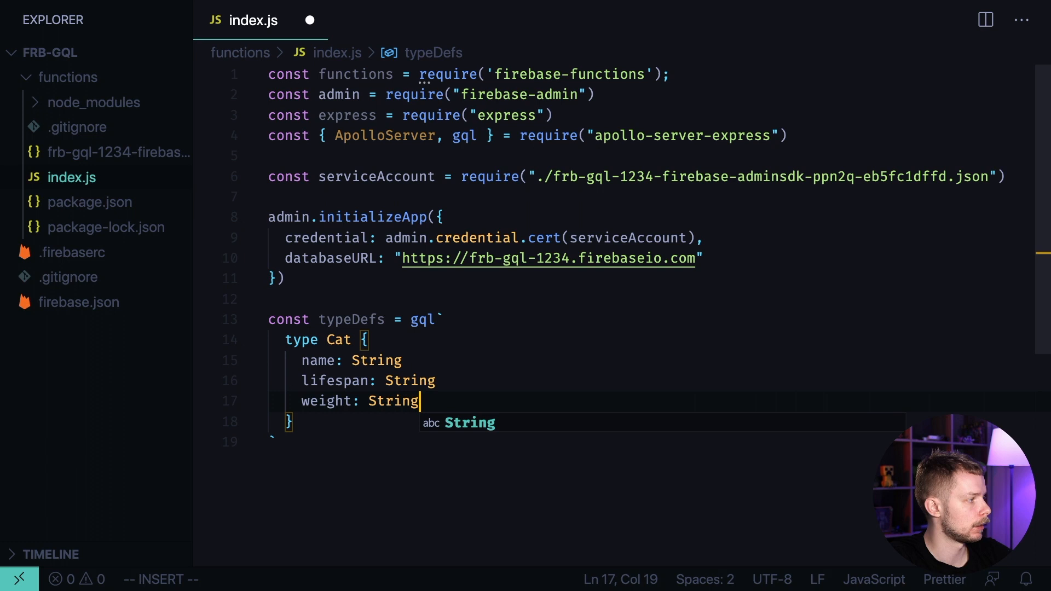
text(description:)
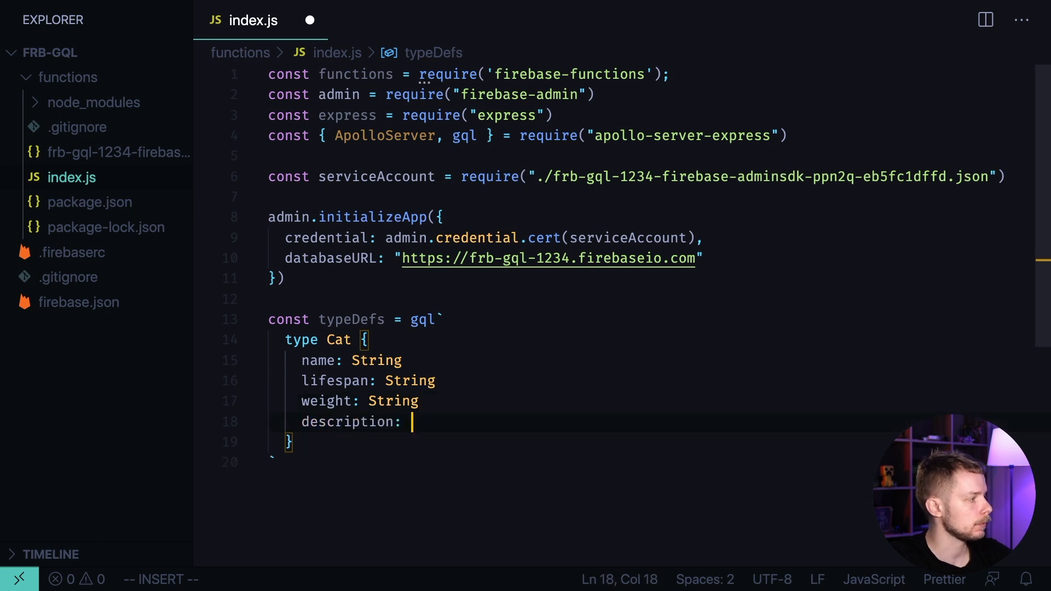
text(String)
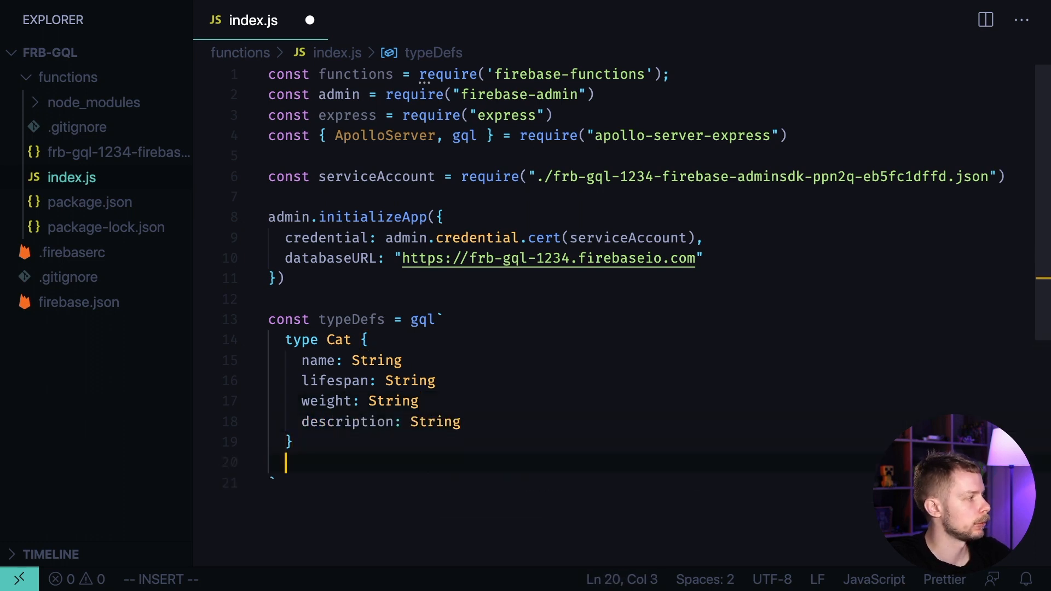
Add type Query { cats: [Cat] } to the schema.
text(type Que)
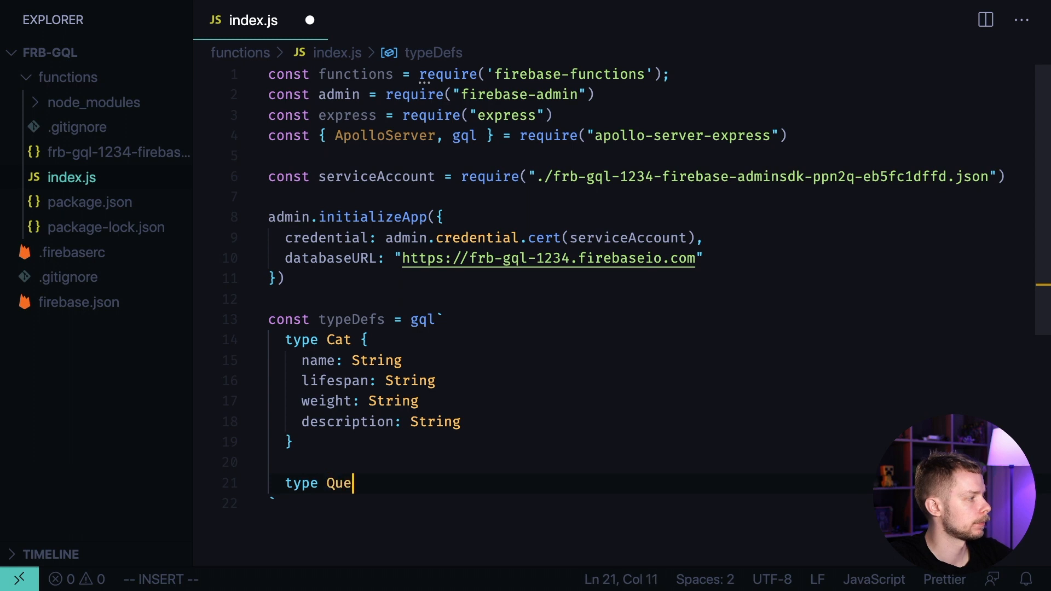
text(ry {)
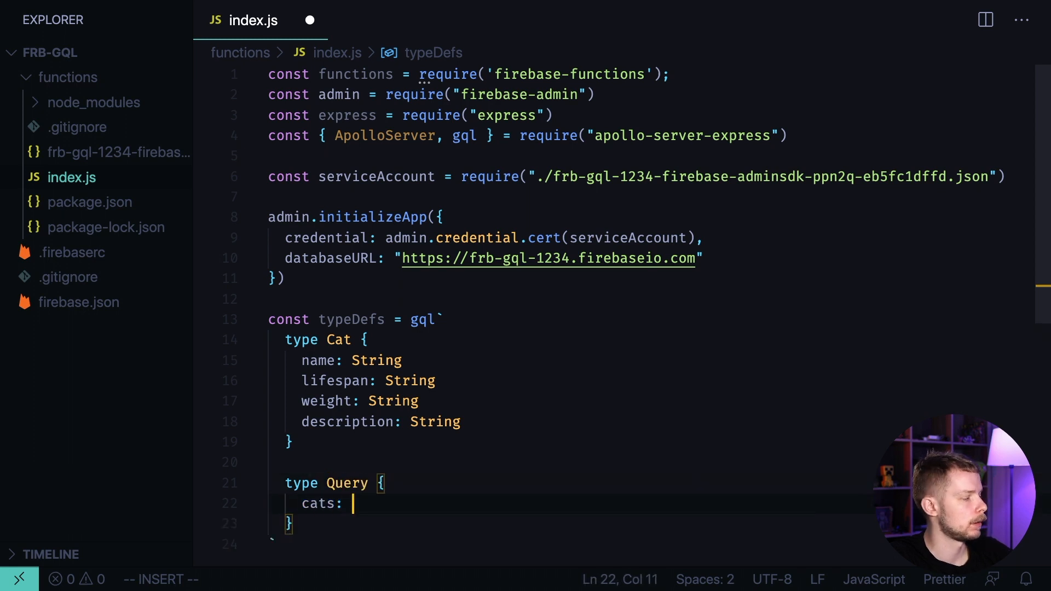
text([Cat])
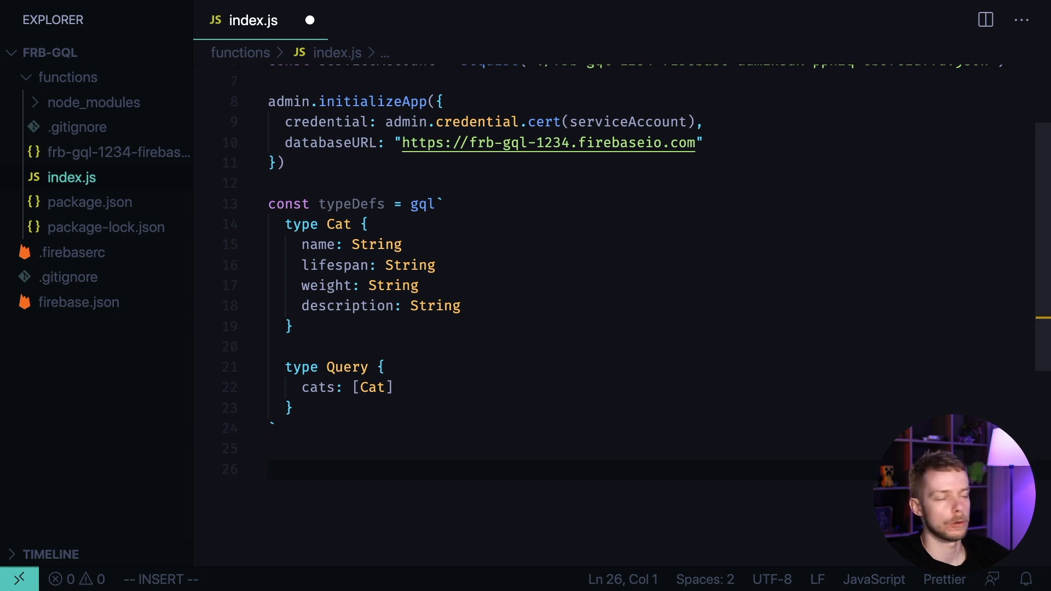
Write const resolvers = { Query: { cats: () => { admin. ... } } }.
text(const)
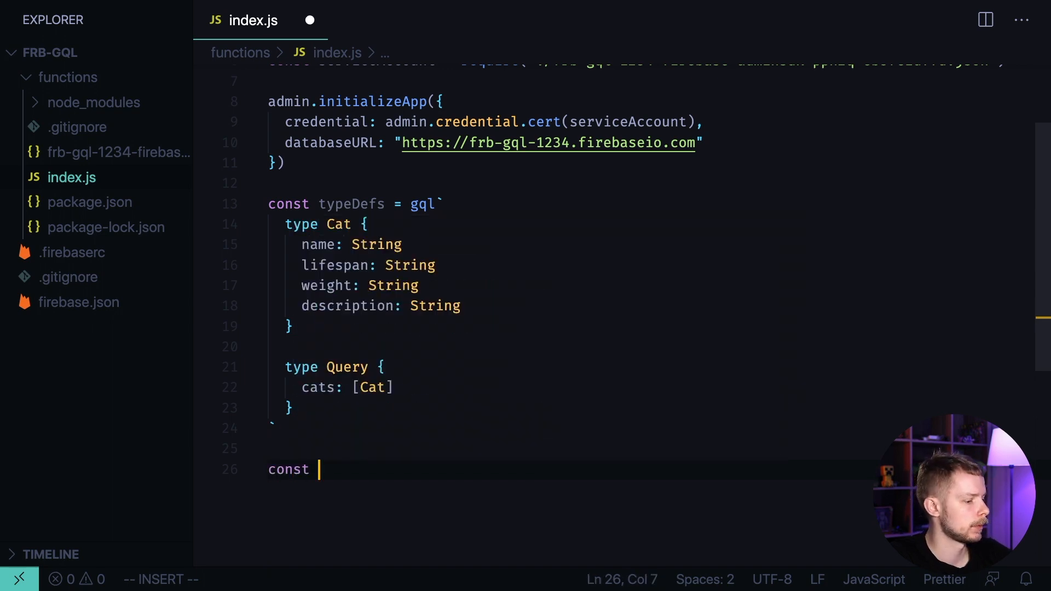
text(resolvers = {})
text(cats)
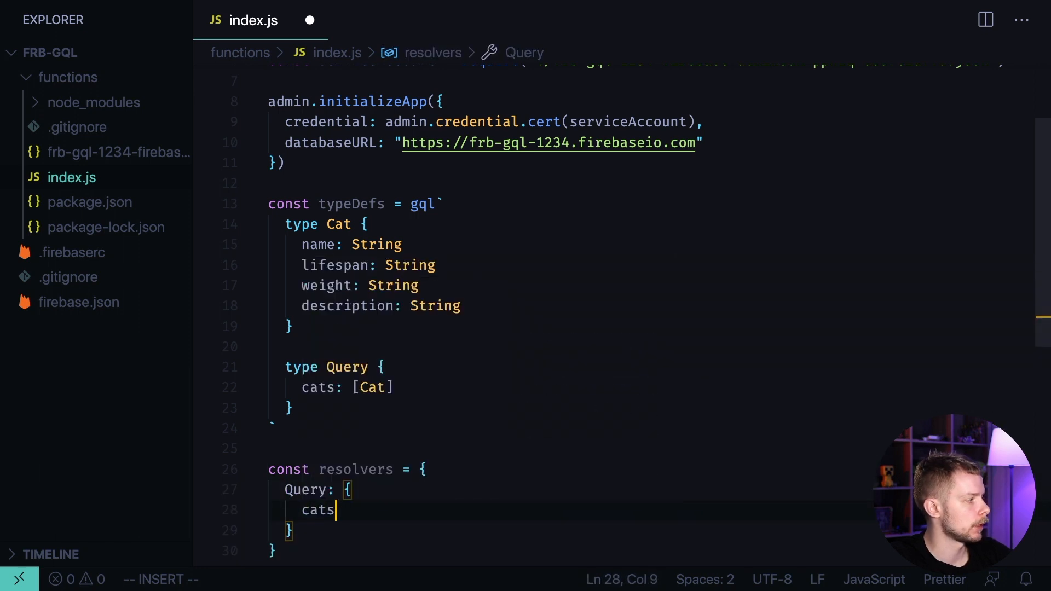
text(: () => {)
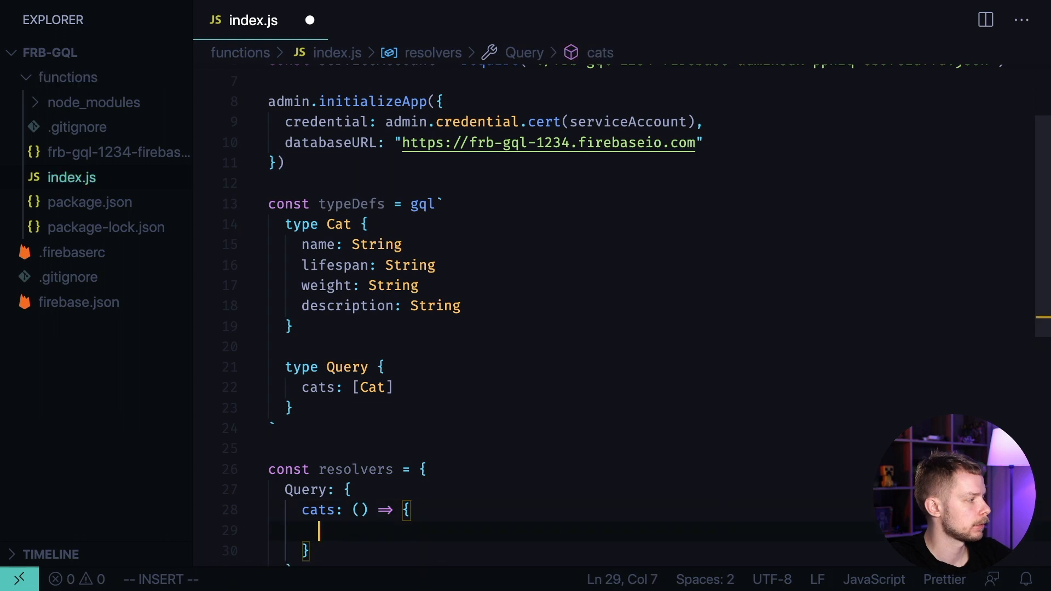
text(admin.)
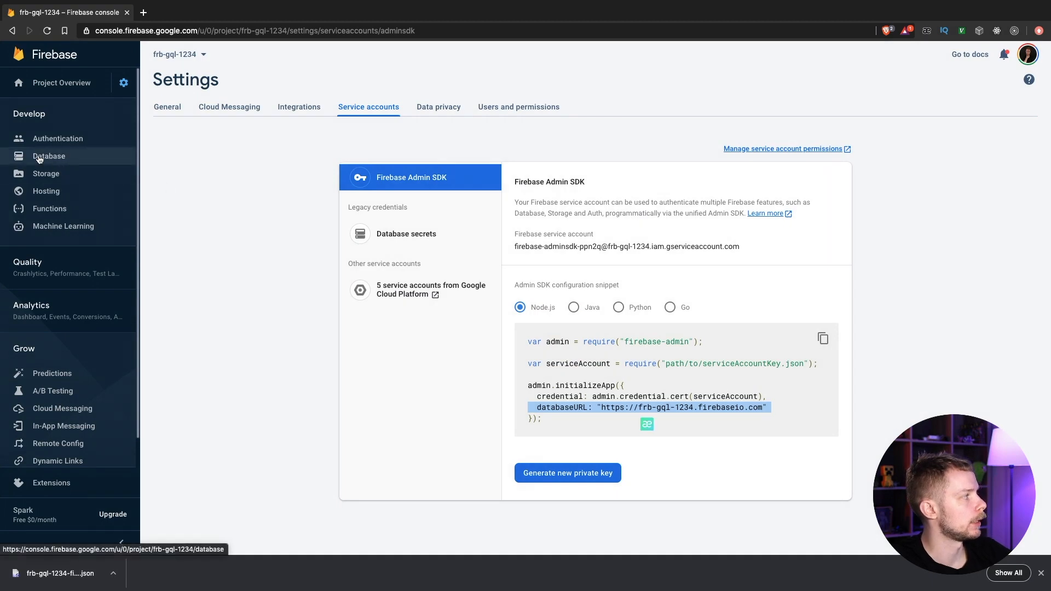
Create a Realtime Database started in test mode with open read/write rules.
click(49, 156)
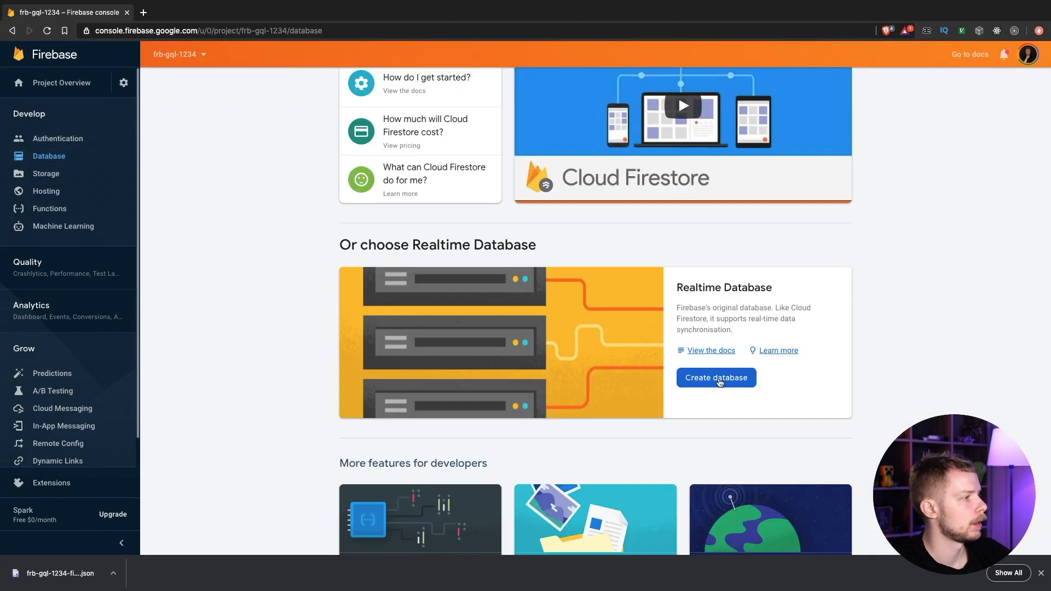
click(715, 378)
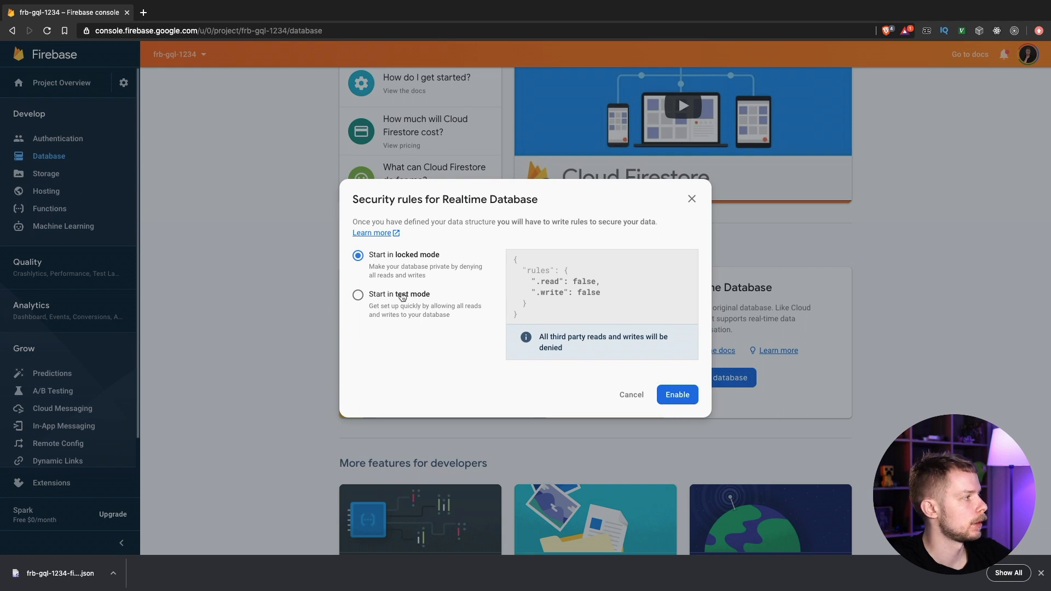
click(358, 294)
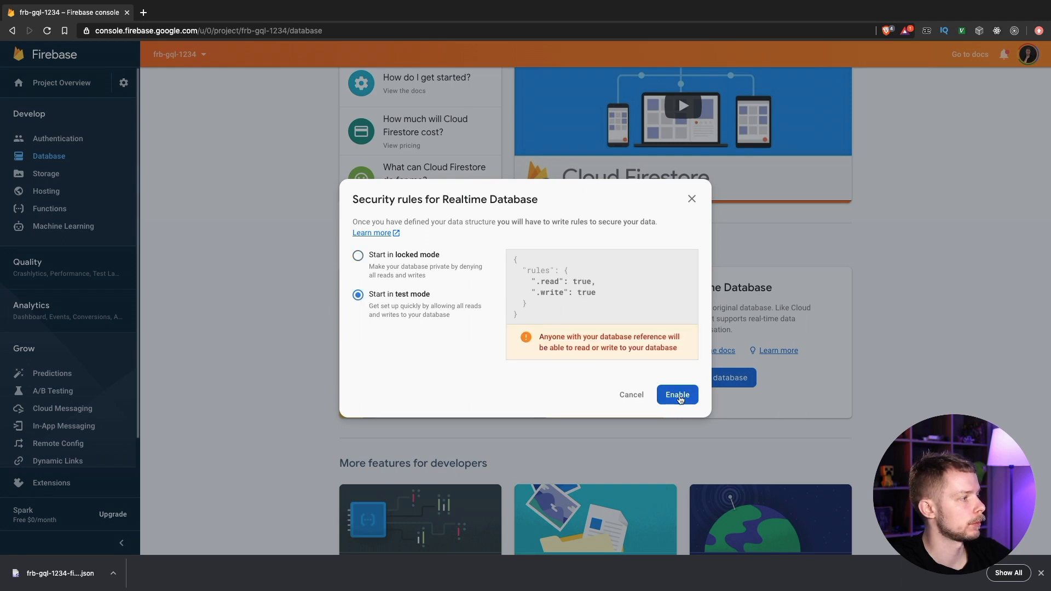
click(677, 395)
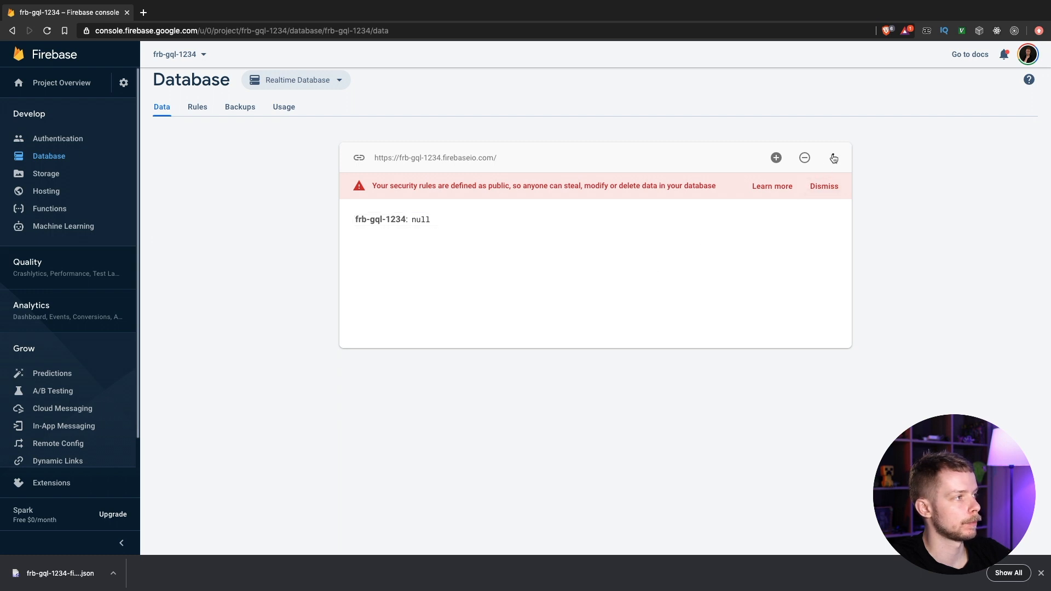
Import data.json via Import JSON, loading abyssinian, american_bobtail and bambino under cats.
click(833, 157)
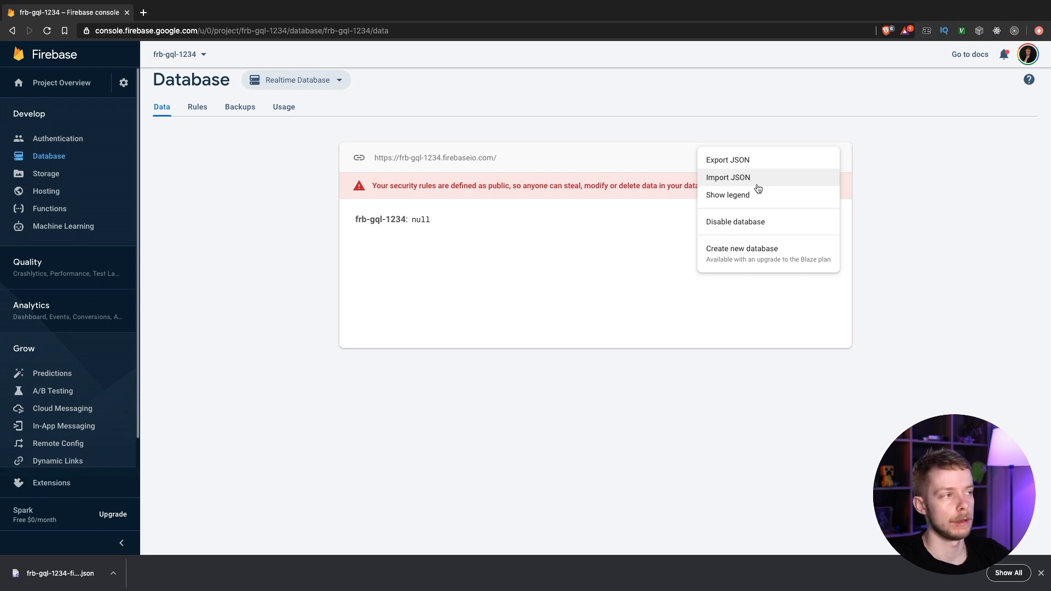
click(729, 177)
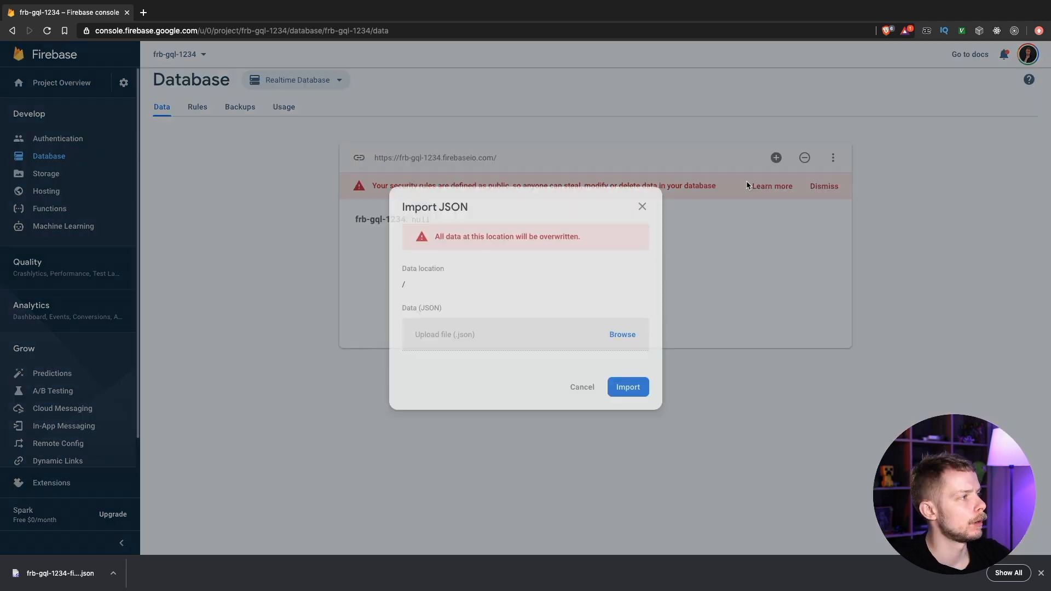
click(621, 335)
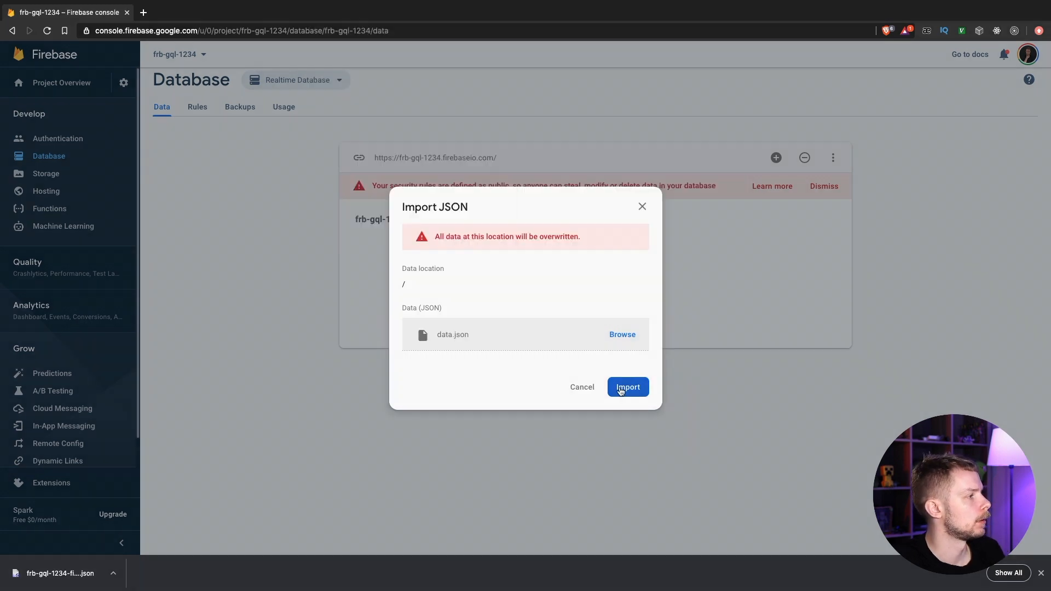
click(627, 387)
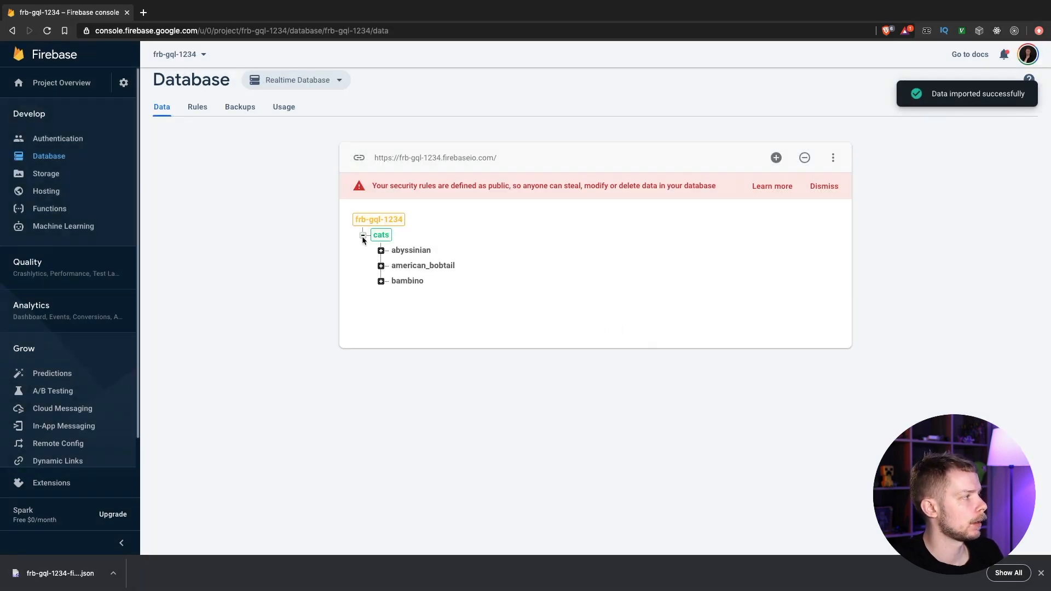
click(380, 250)
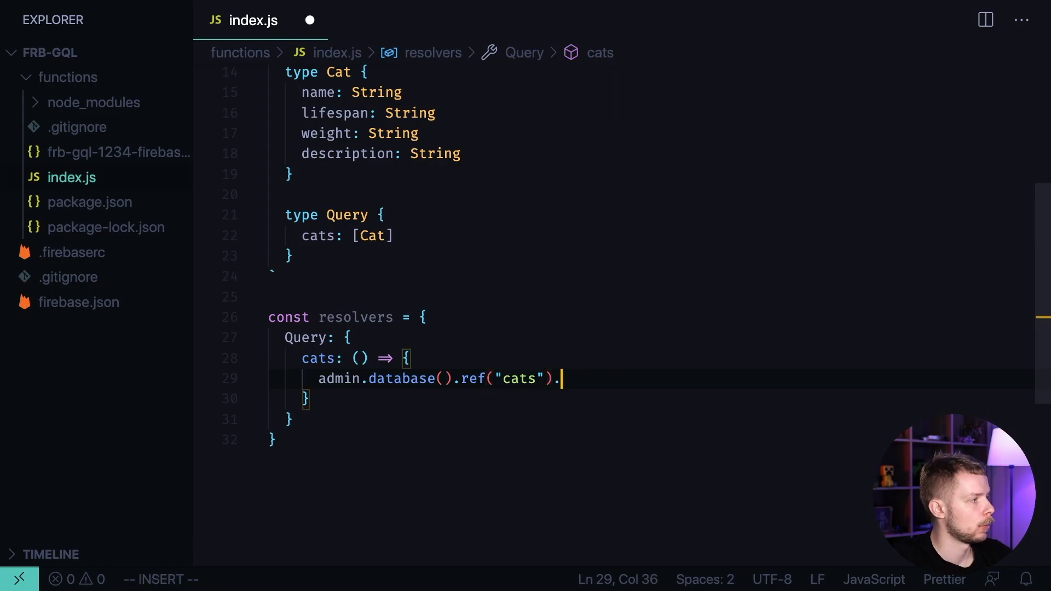
Read the cats node once and map Object.keys(val) to an array of cat entries.
text(once("value").then())
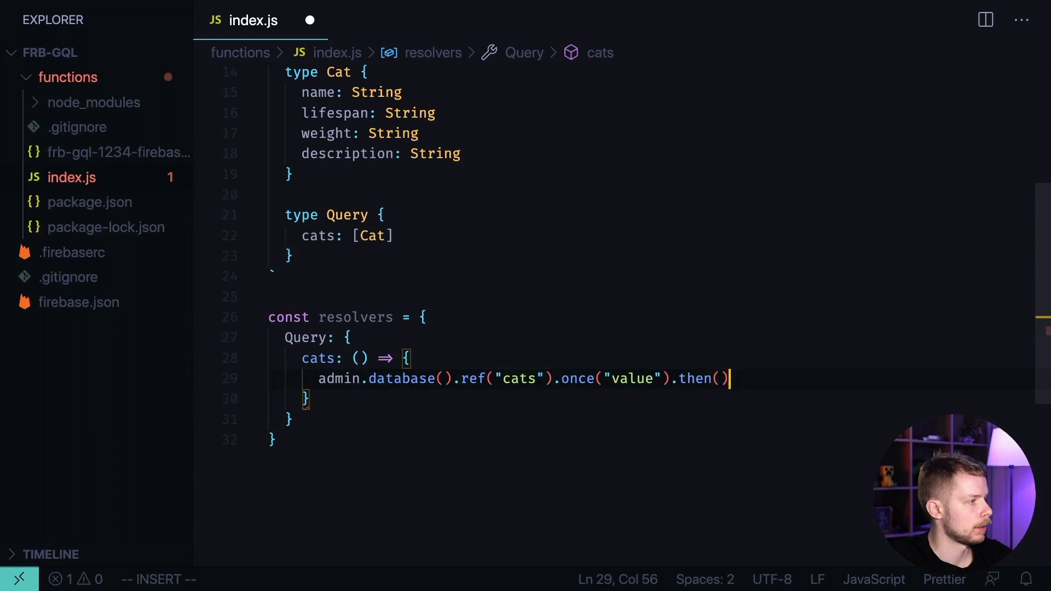
text(snap => snap.val()
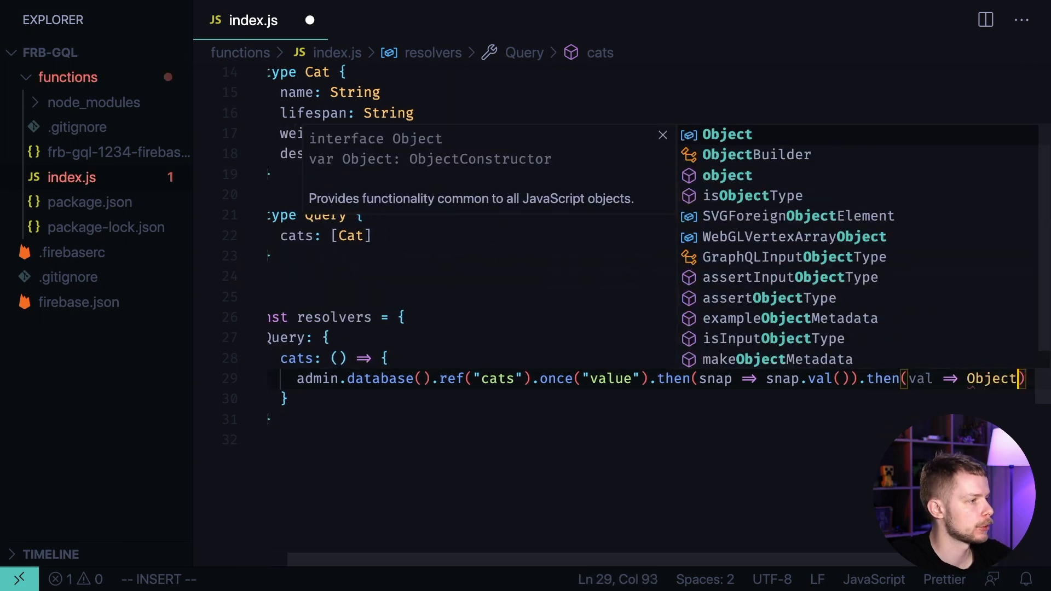
text(.keys(val).map =>)
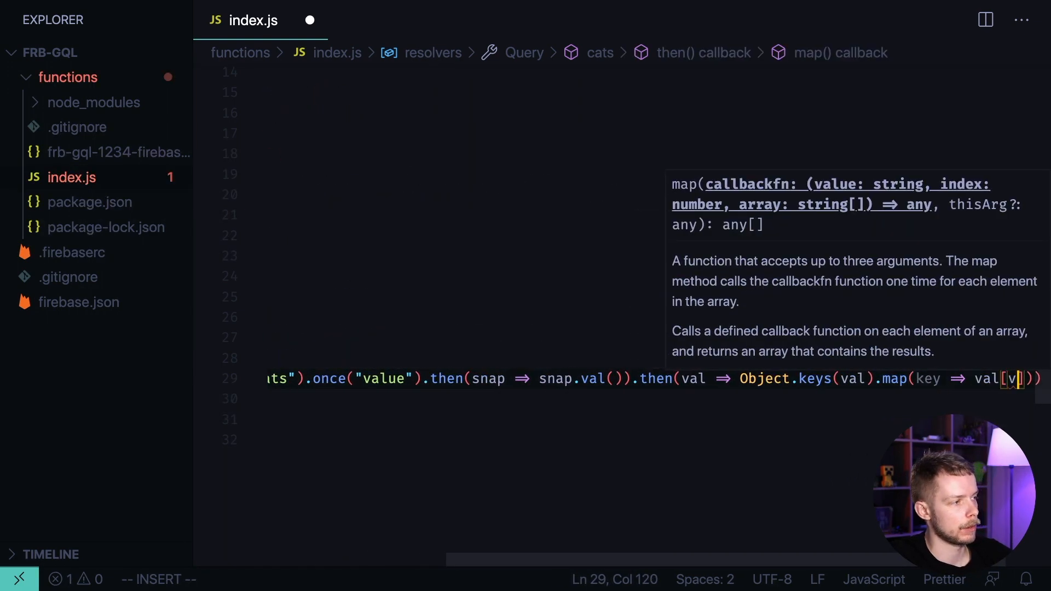
text(val)
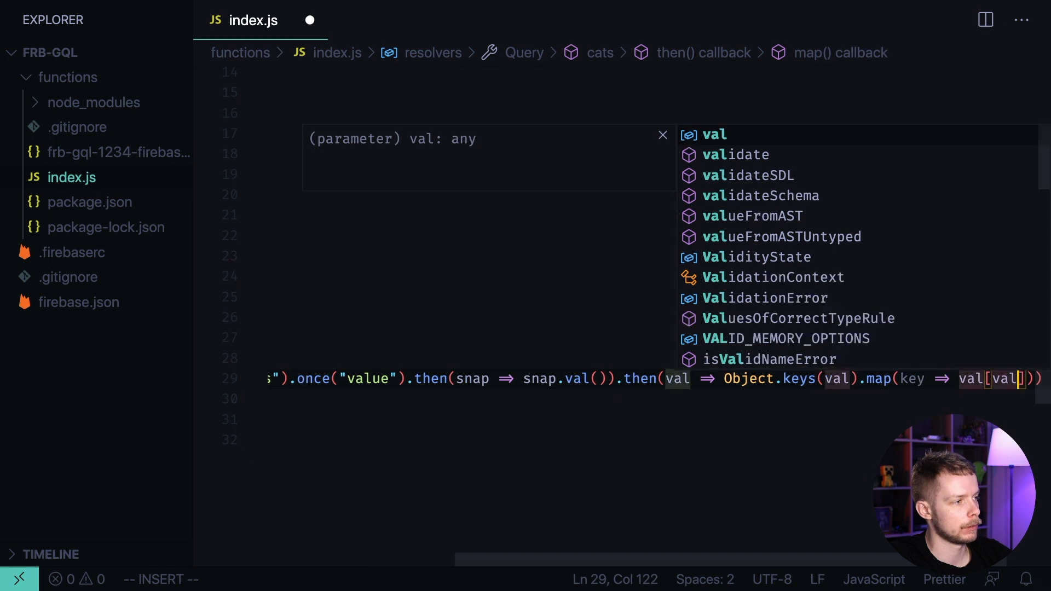
text(key)
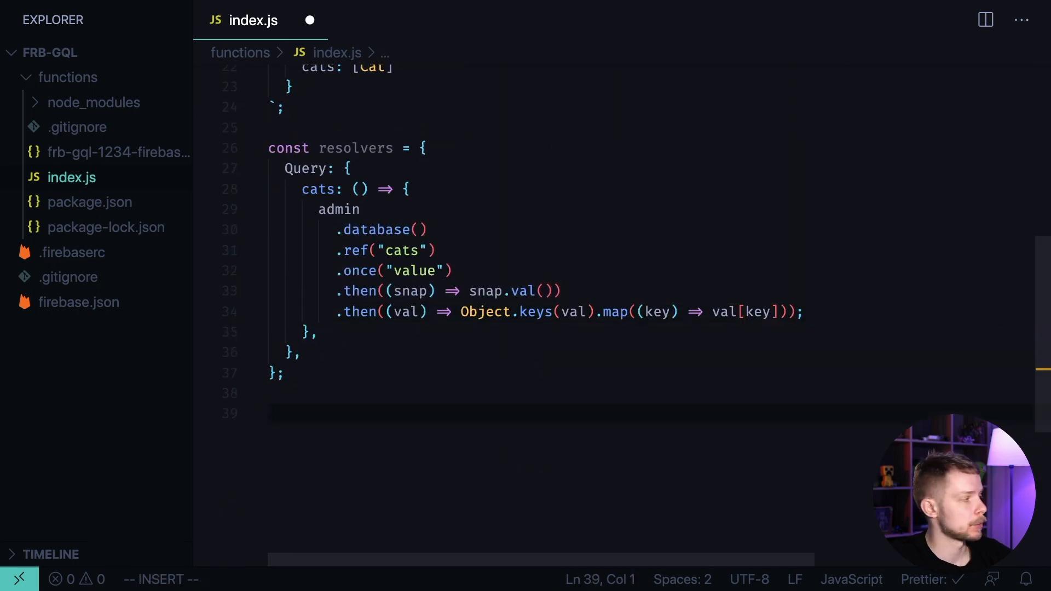
Begin declaring the Express app with const app =.
text(const app = express()
text(const server =)
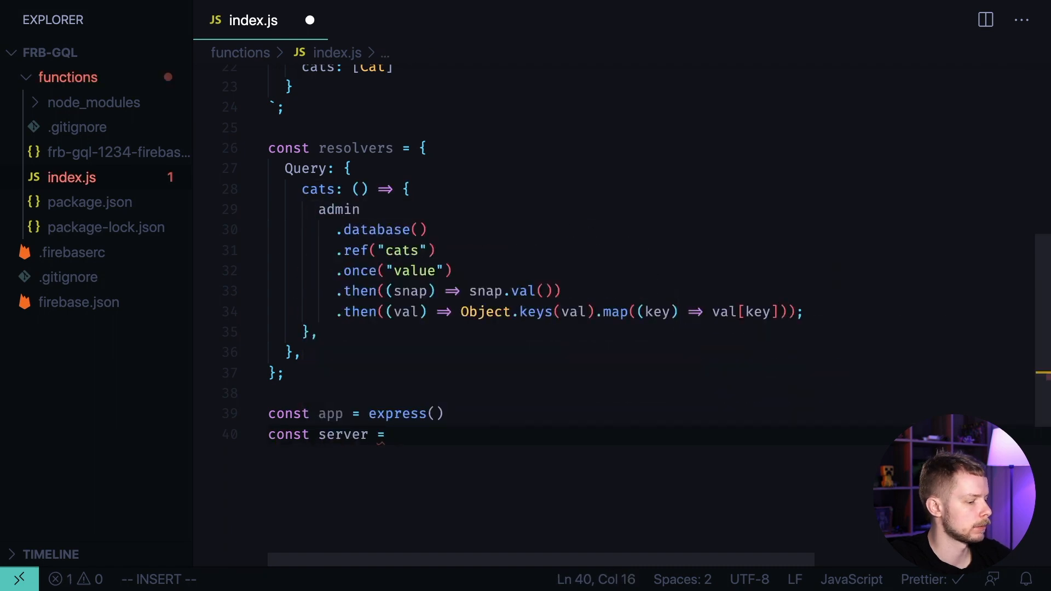
Create a new ApolloServer with typeDefs and resolvers and apply it to app at path "/" with CORS.
text(new ApolloServer({)
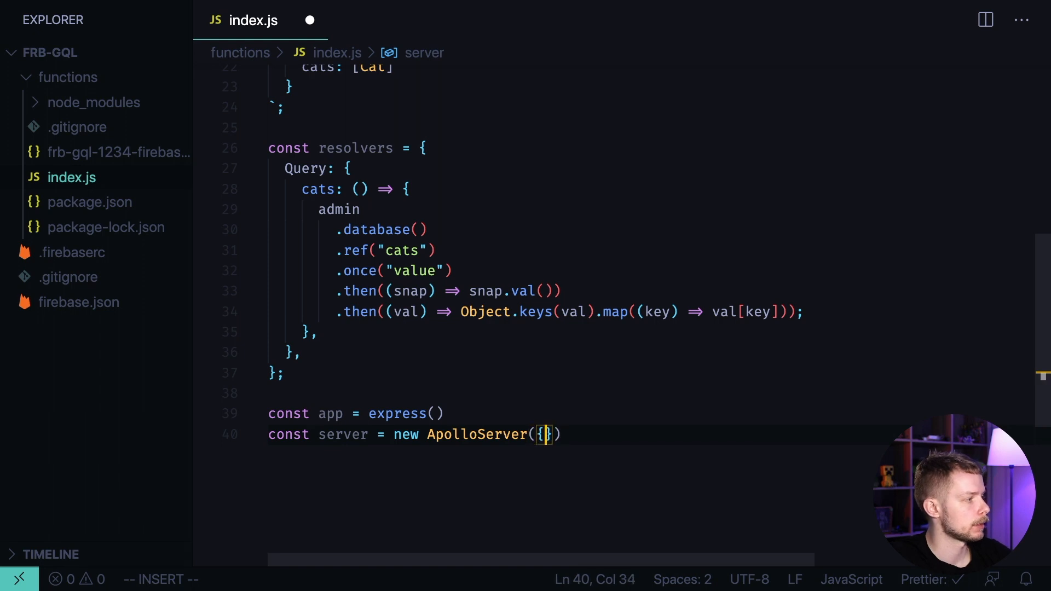
text(typeDefs, resolver)
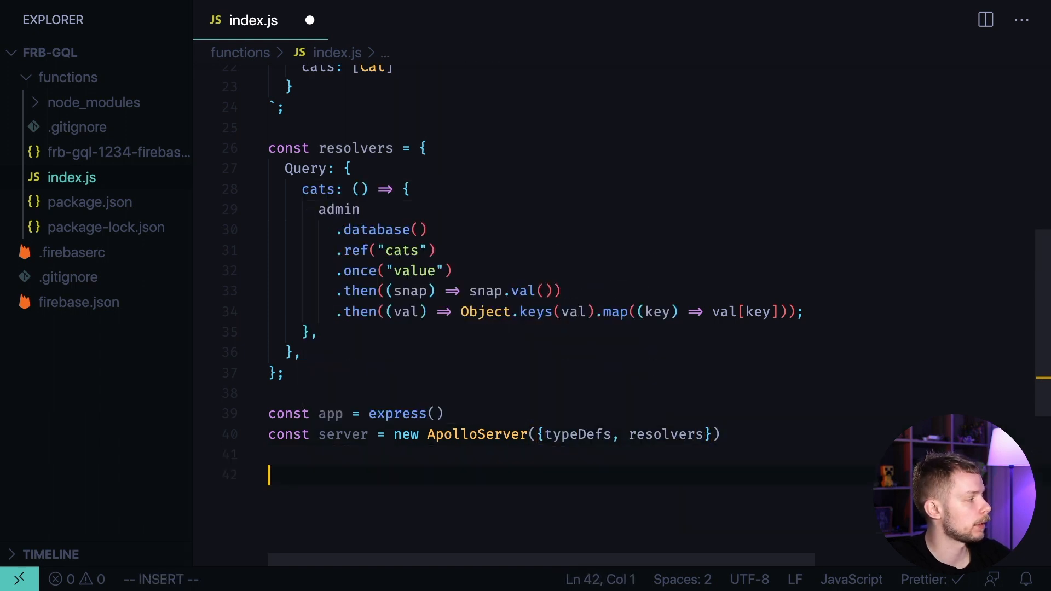
text(server.applyMiddleware({)
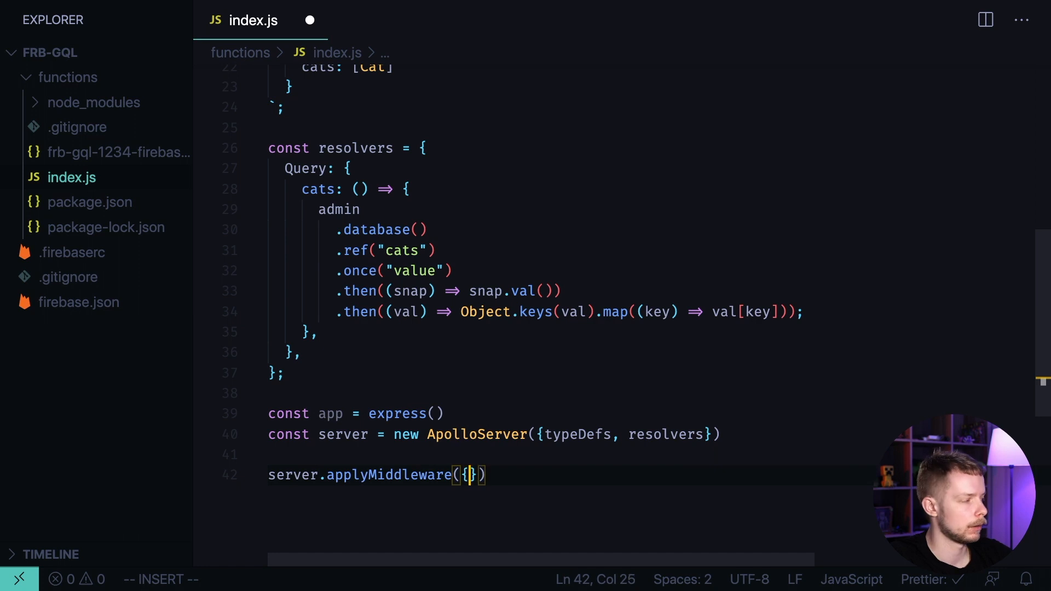
text(app, path: "/", cors: tru)
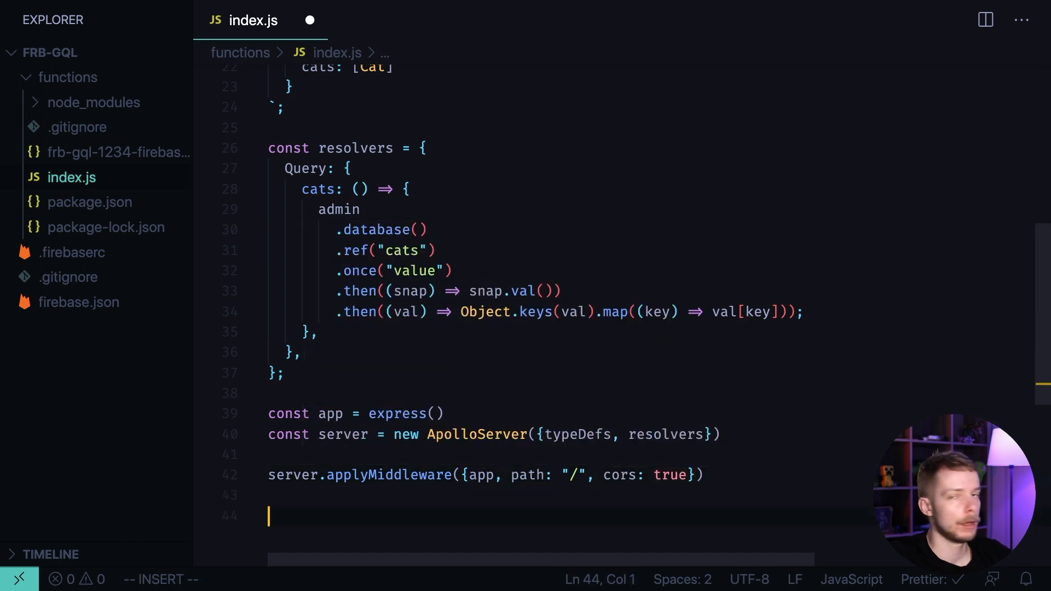
Export graphql as functions.https.onRequest(app).
text(exports.gr)
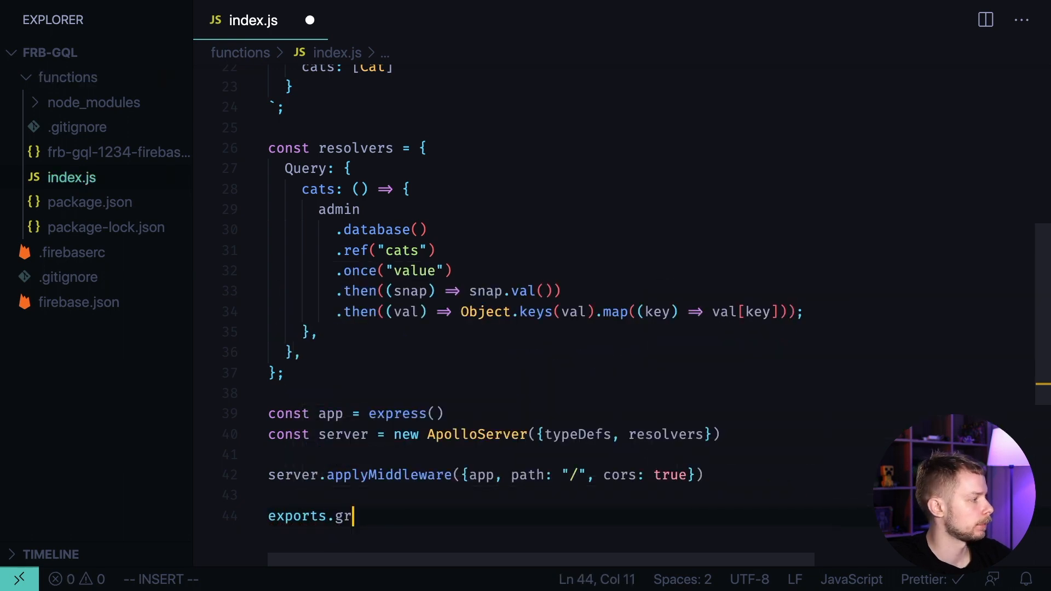
text(aphql = functions)
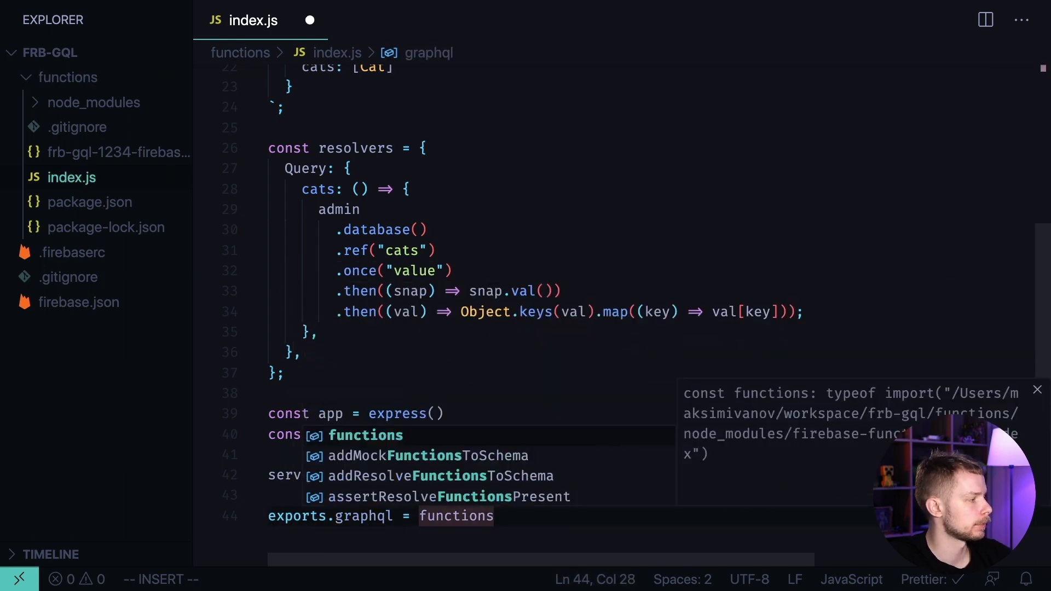
text(.https.onRequest()
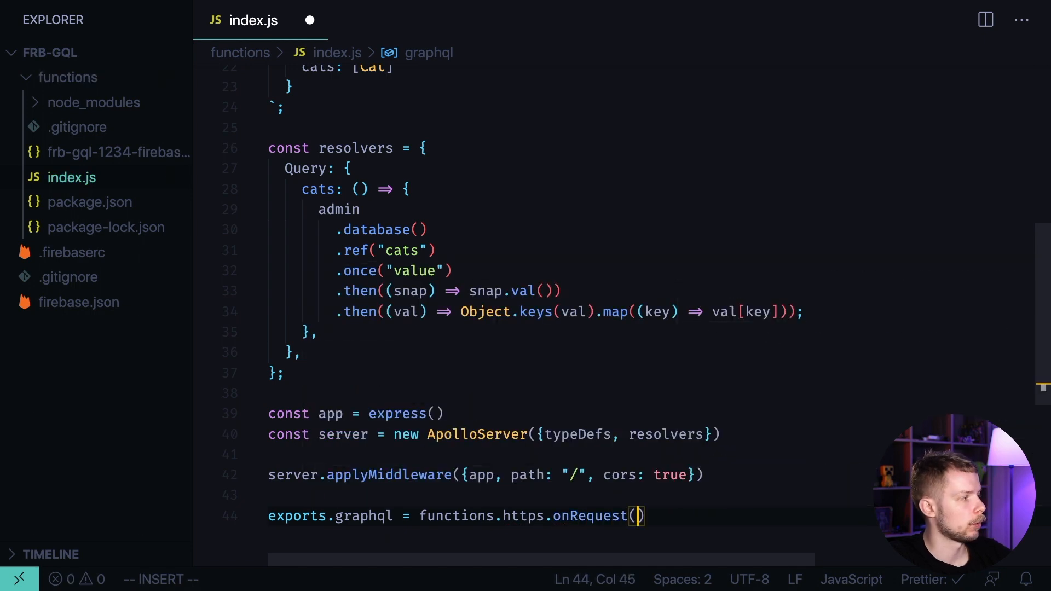
text(app)
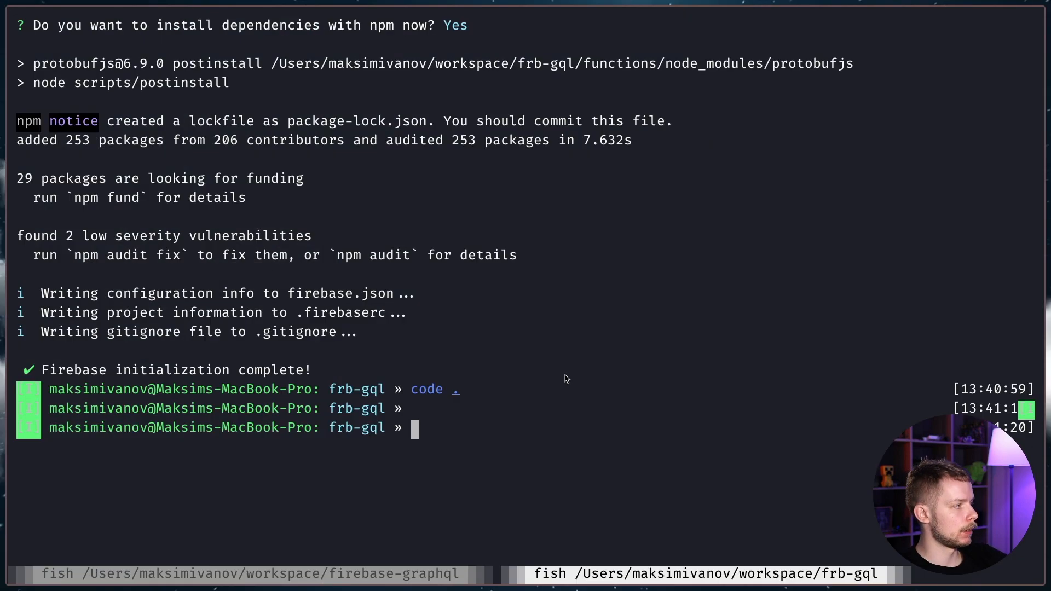
Run the Firebase command in the terminal to serve the graphql function locally.
text(firebase init)
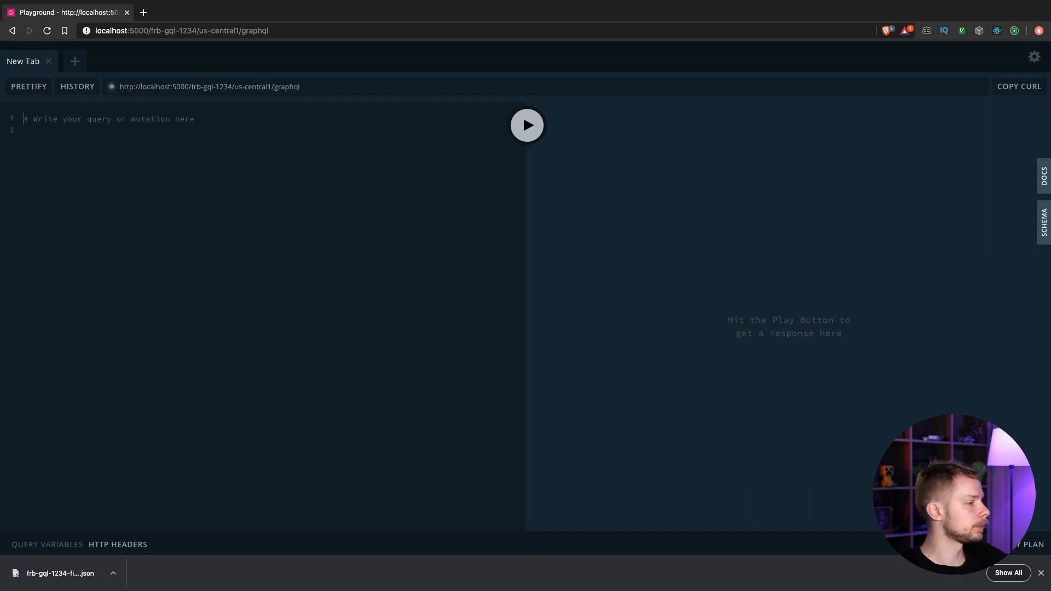
Query { cats { name description } } in the Playground and run it twice, getting cats null.
text({)
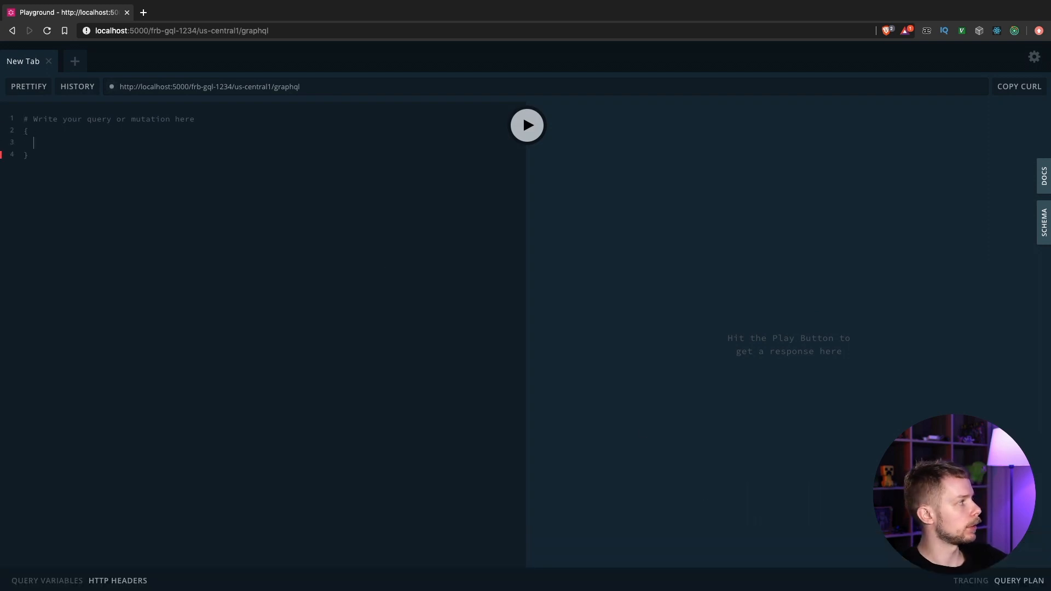
text(cats {)
text(name)
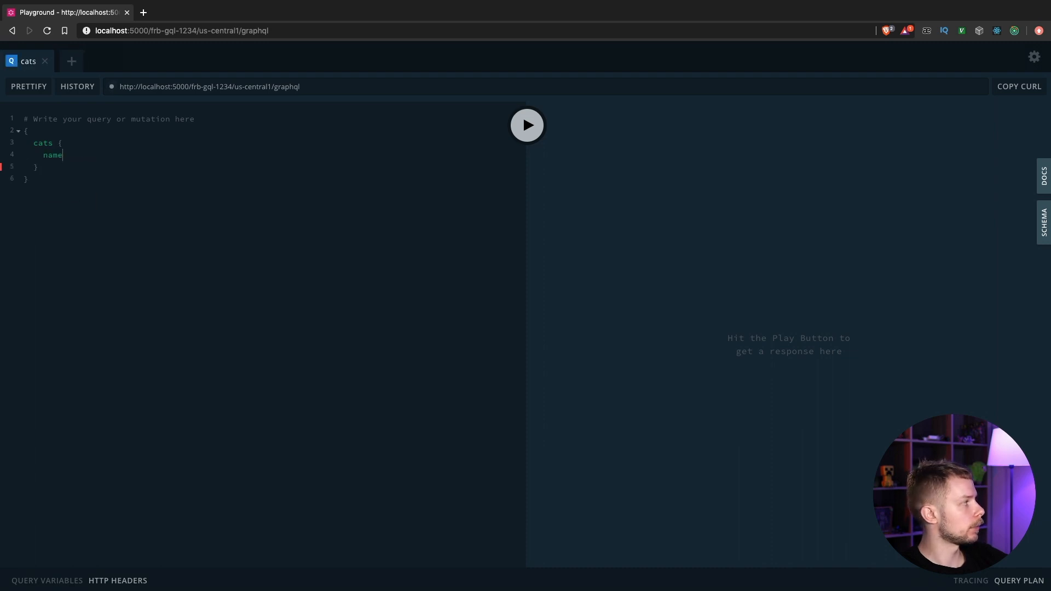
text(description)
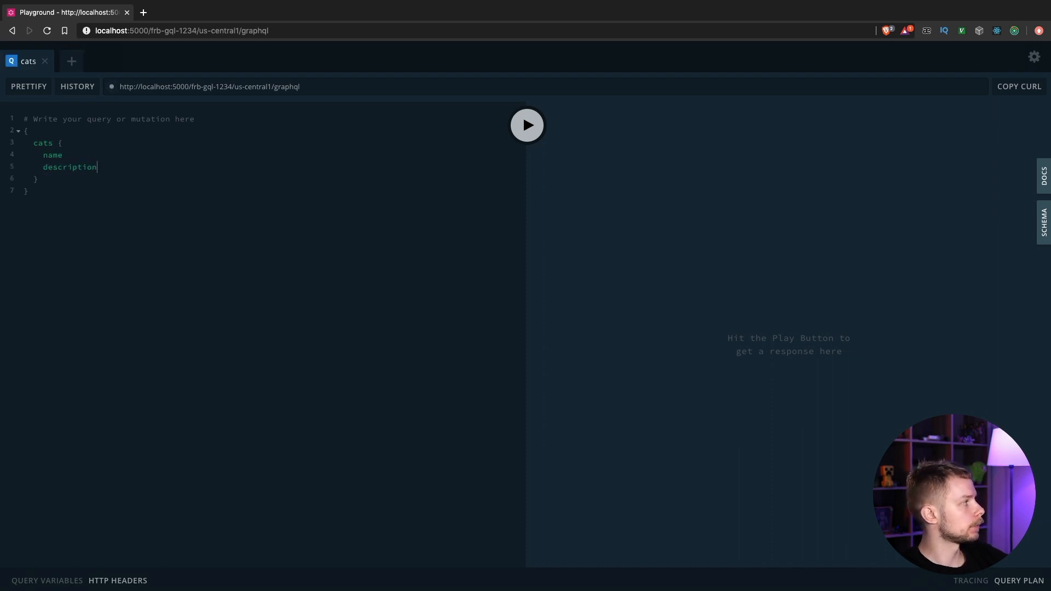
click(527, 125)
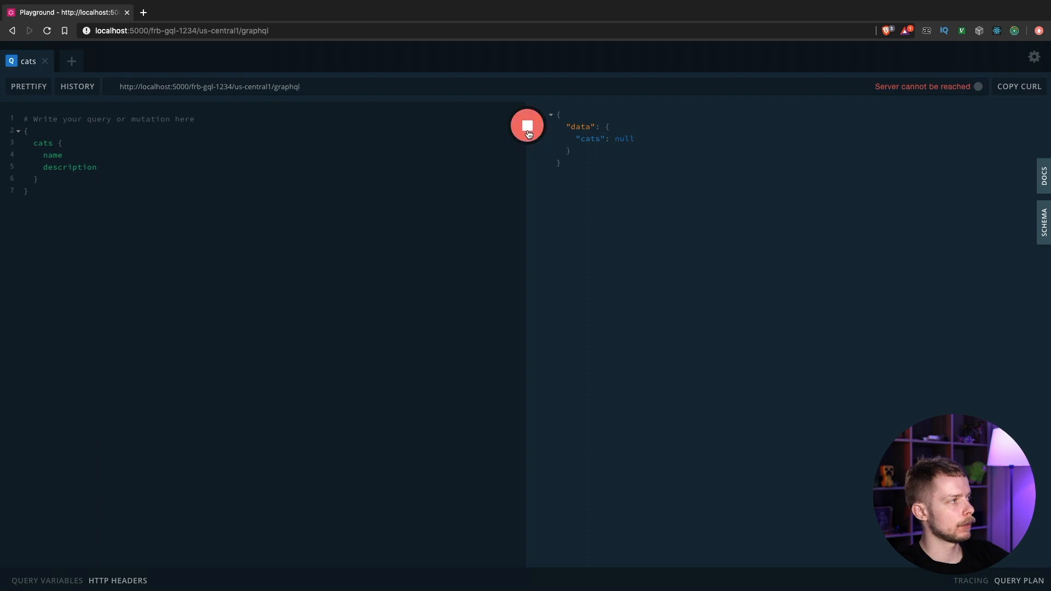
click(526, 125)
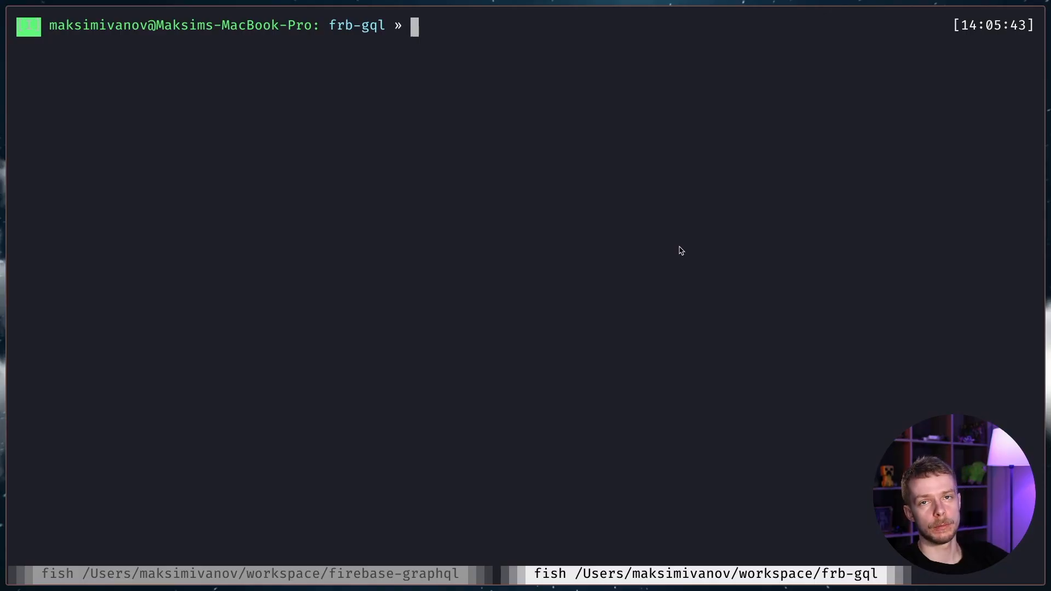
Run firebase deploy, then open the project console and the deployed graphql function's URL.
text(firebase serve)
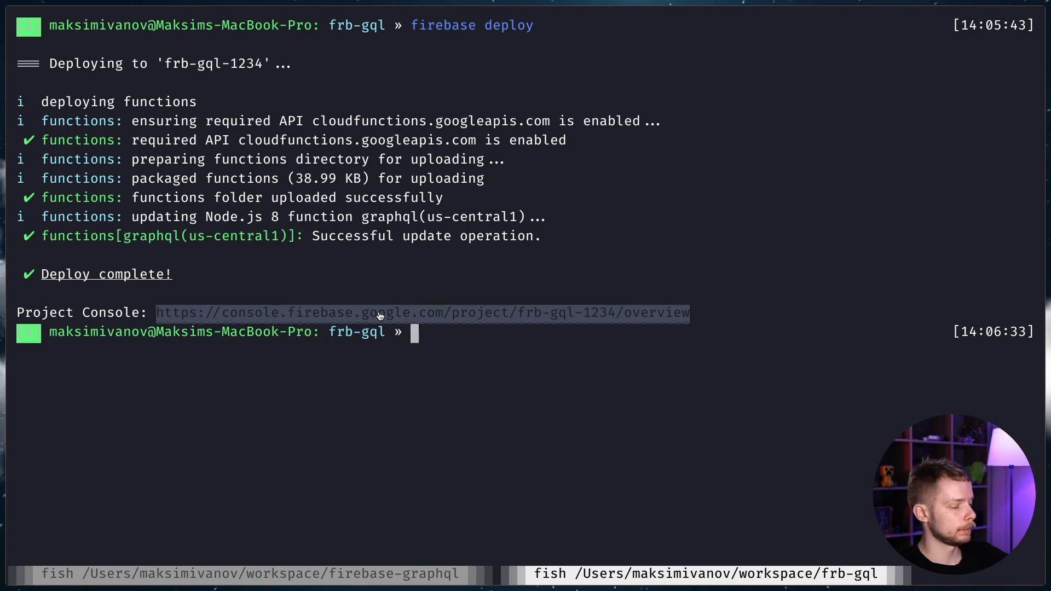
click(421, 312)
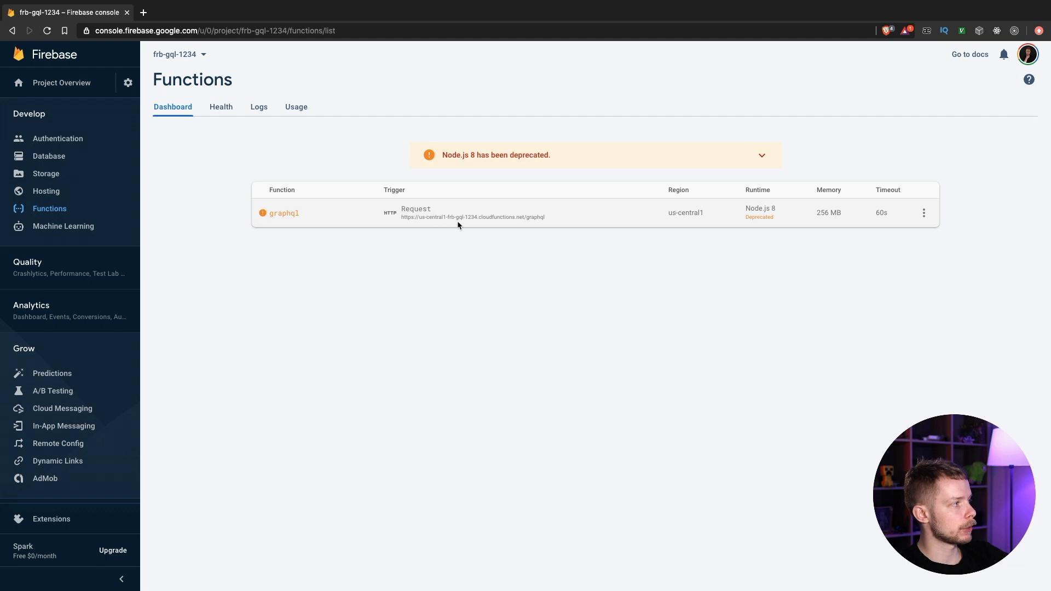
click(473, 217)
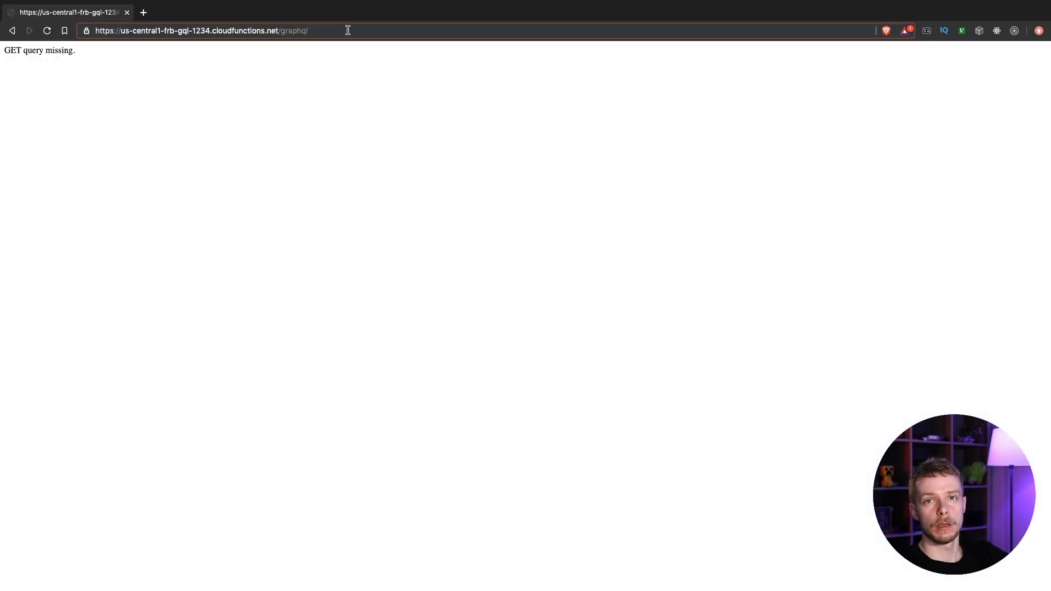
Append ?query={cats { name, description }} to the deployed function's URL.
text(?)
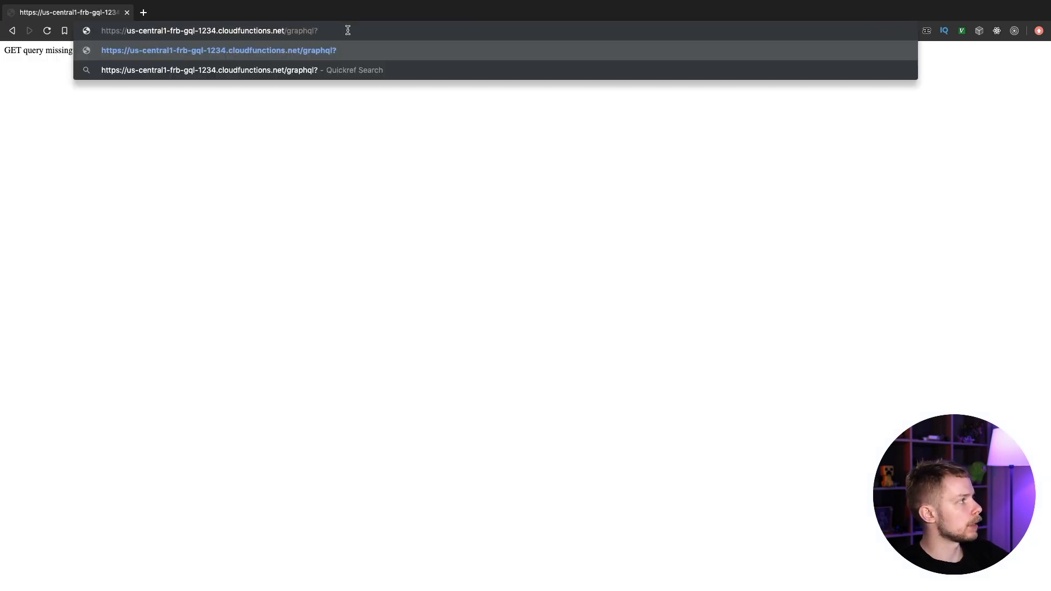
text(query=)
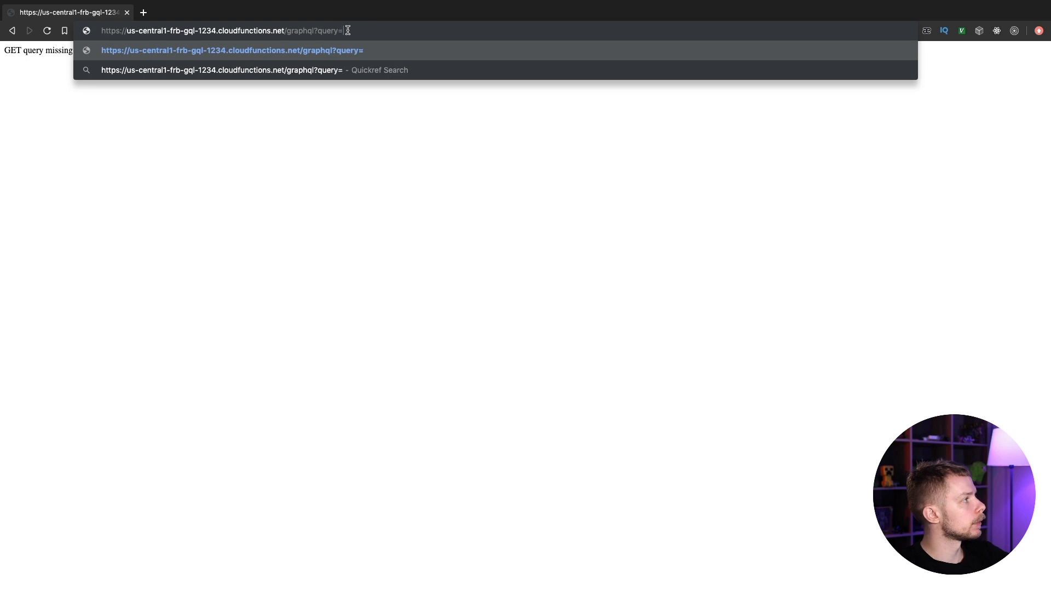
text({})
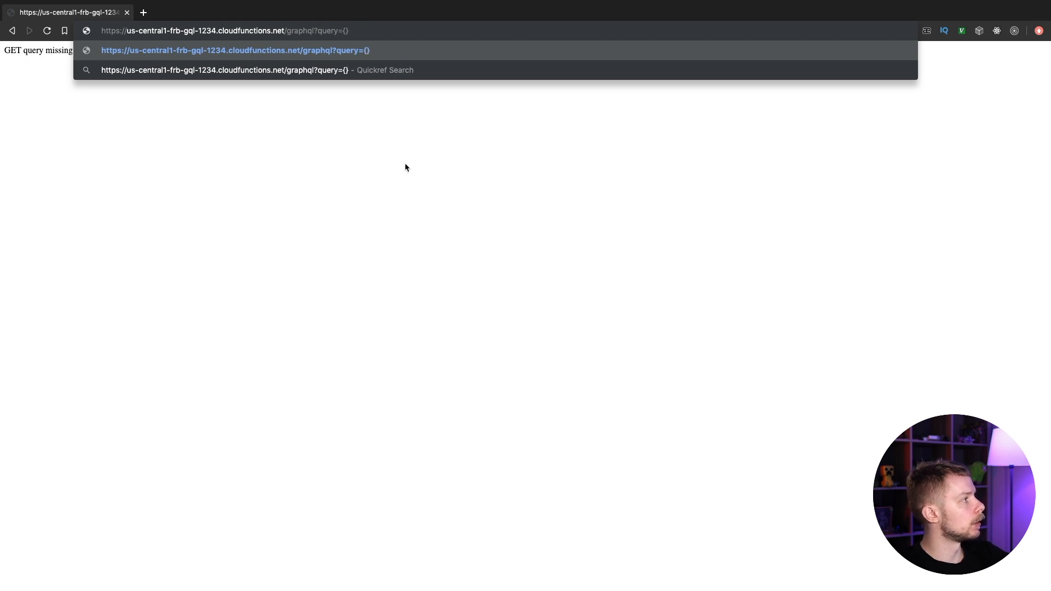
text(cats {)
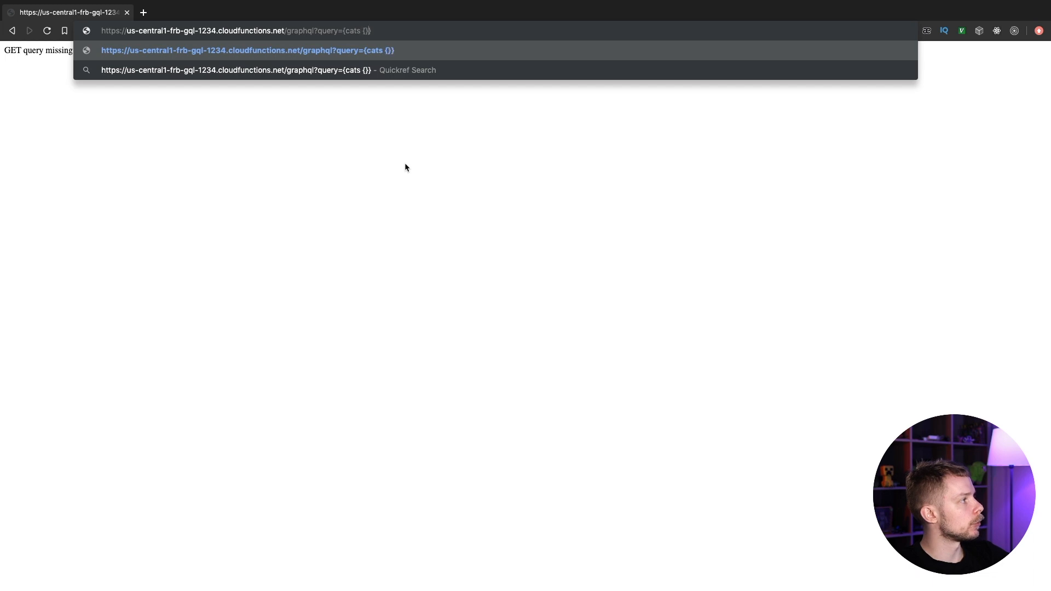
text(name,)
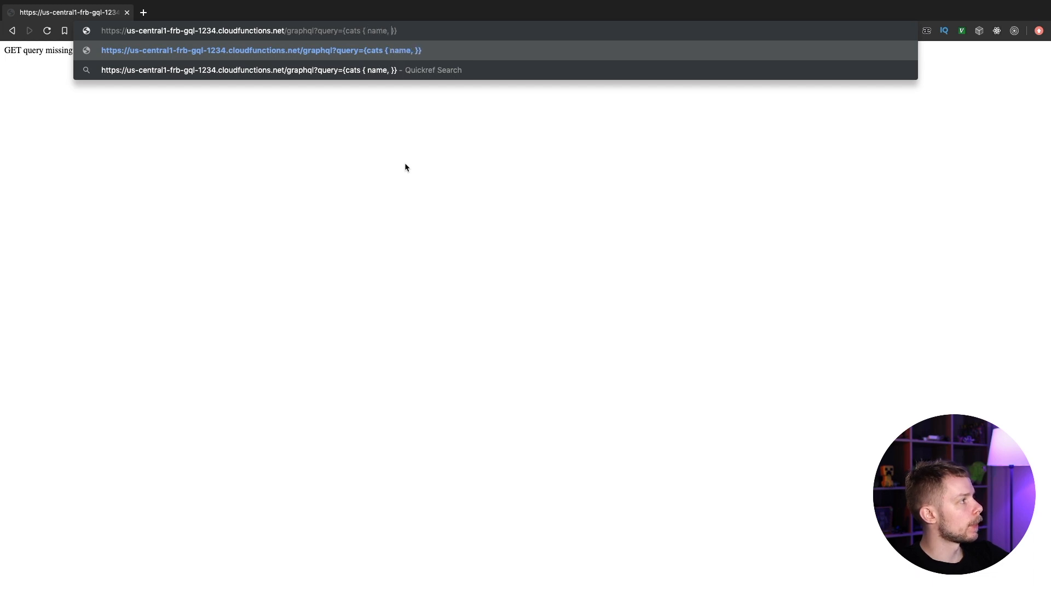
text(description)
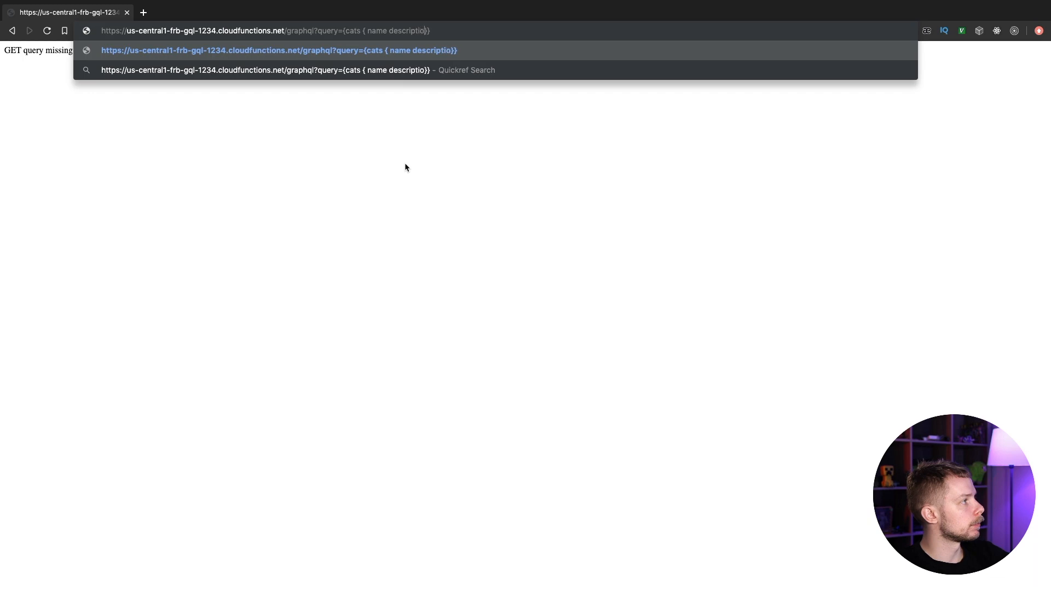